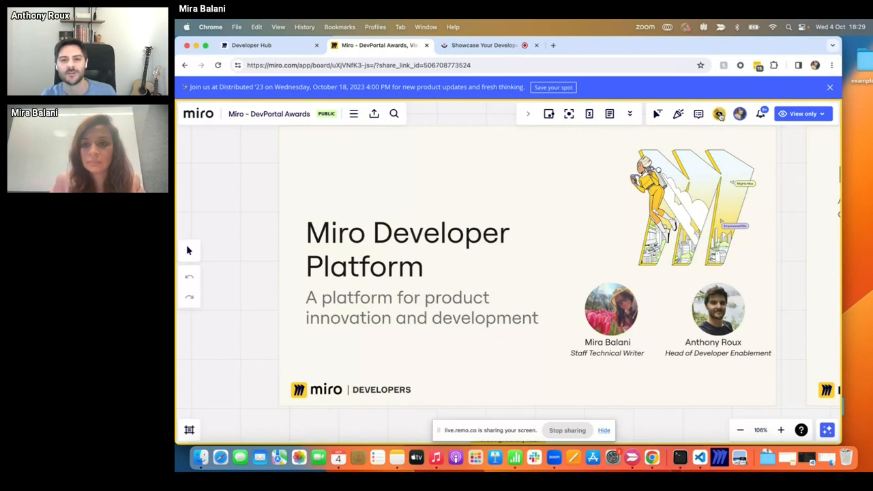
pyautogui.moveTo(718, 113)
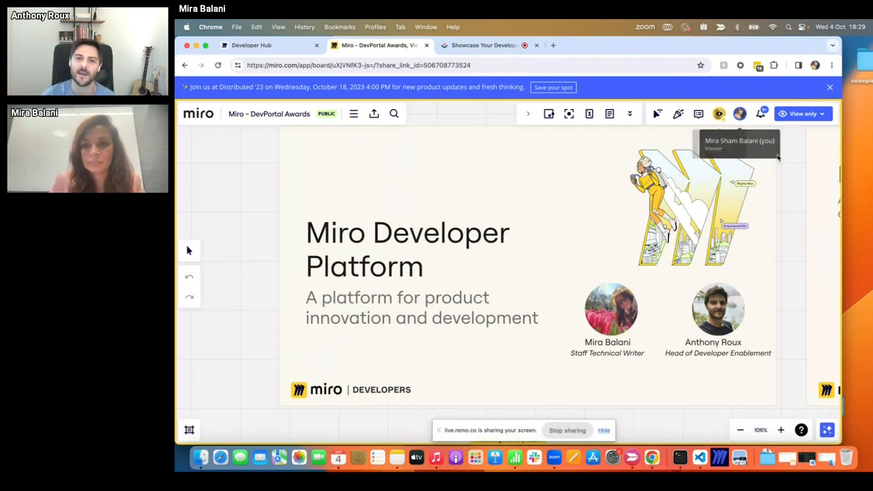
pyautogui.moveTo(781, 162)
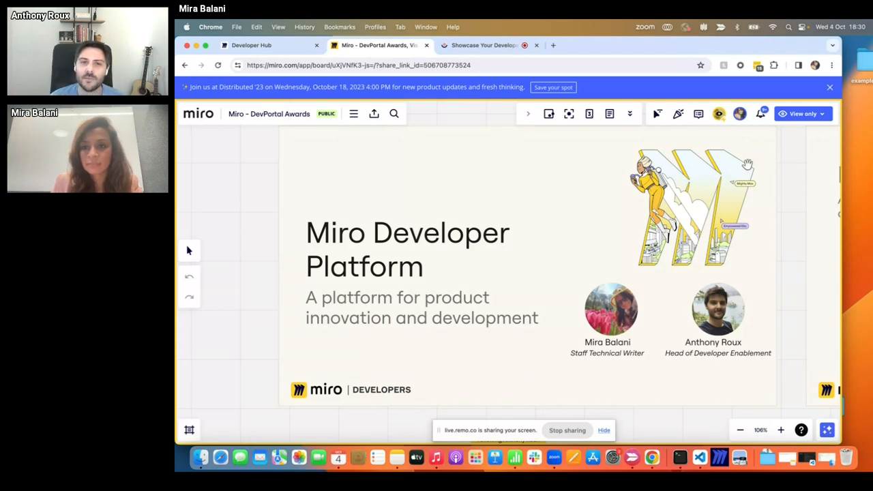
pyautogui.moveTo(740, 114)
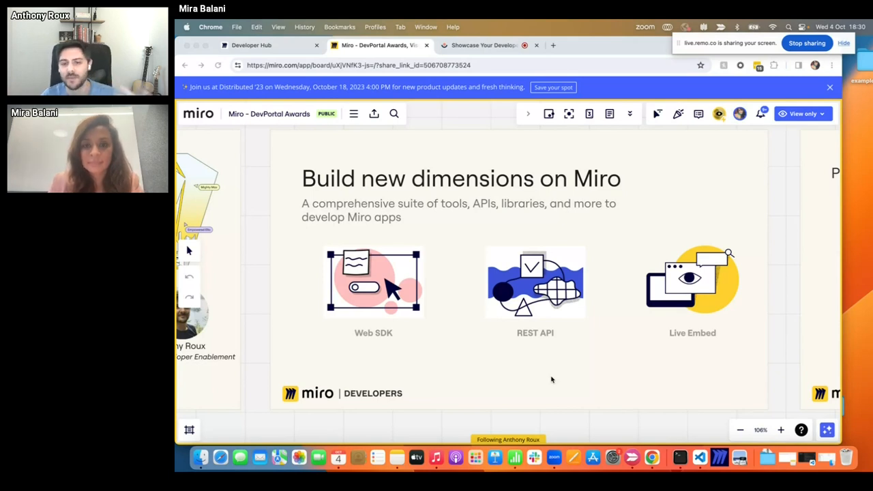
pyautogui.moveTo(517, 418)
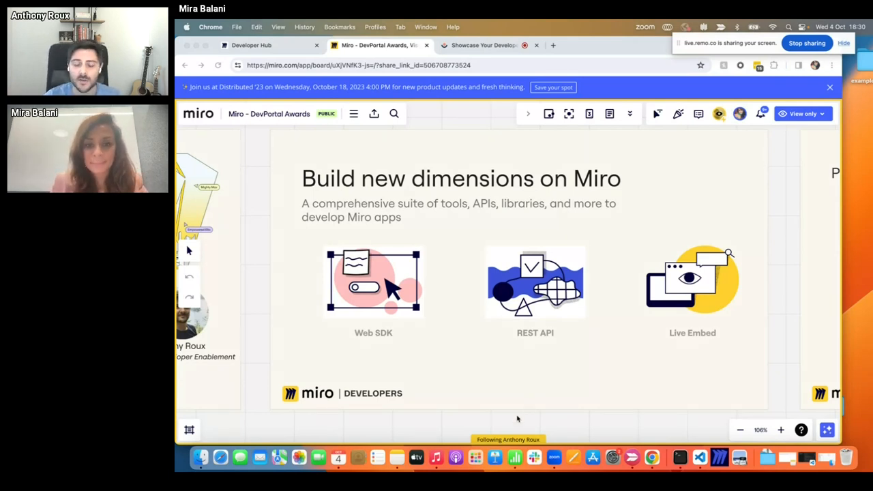
pyautogui.moveTo(497, 420)
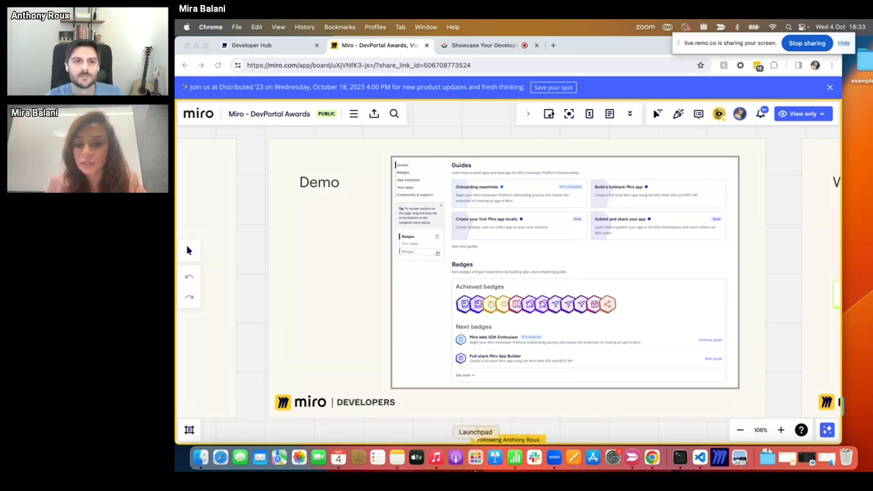
# - Load developers.miro.com in the incognito Chrome window, showing the onboarding journey panel
pyautogui.rightClick(651, 459)
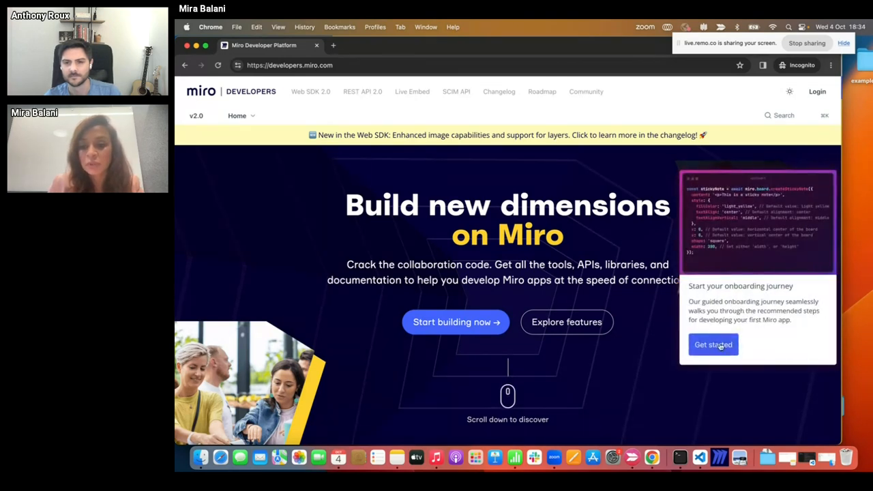
# - Start the onboarding journey and open task 1, creating a board item with the Web SDK
pyautogui.click(712, 344)
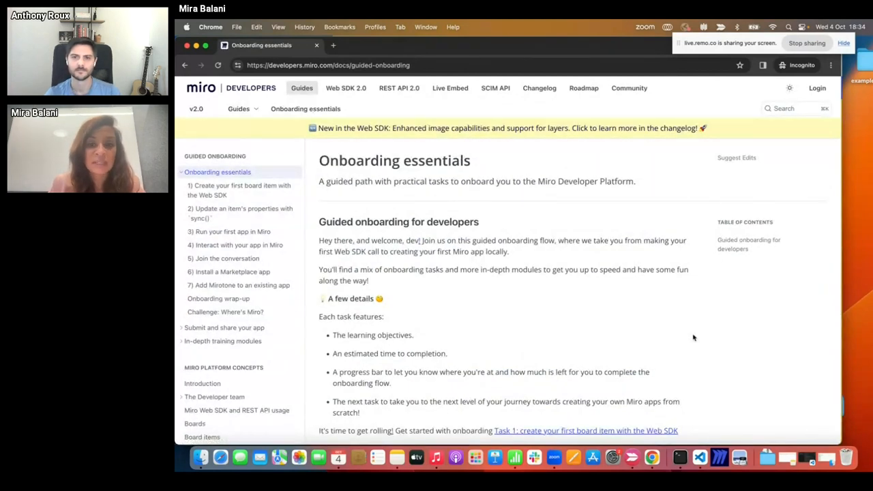
pyautogui.moveTo(308, 202)
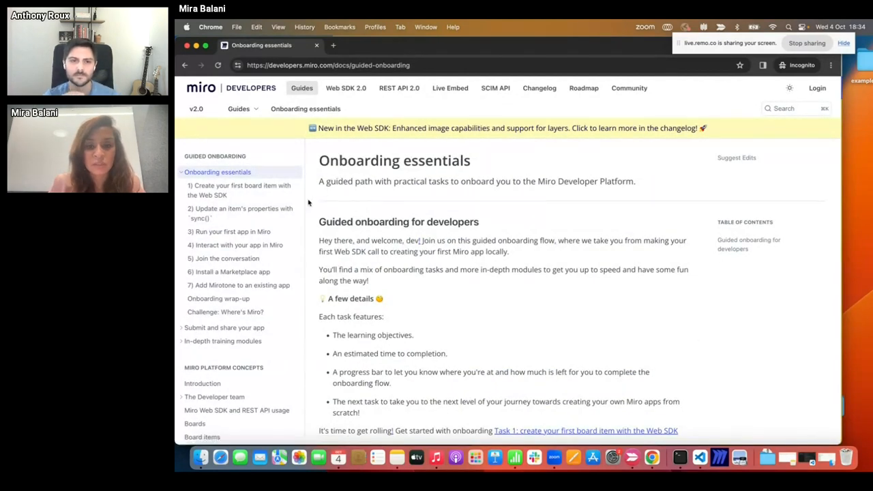
pyautogui.moveTo(220, 189)
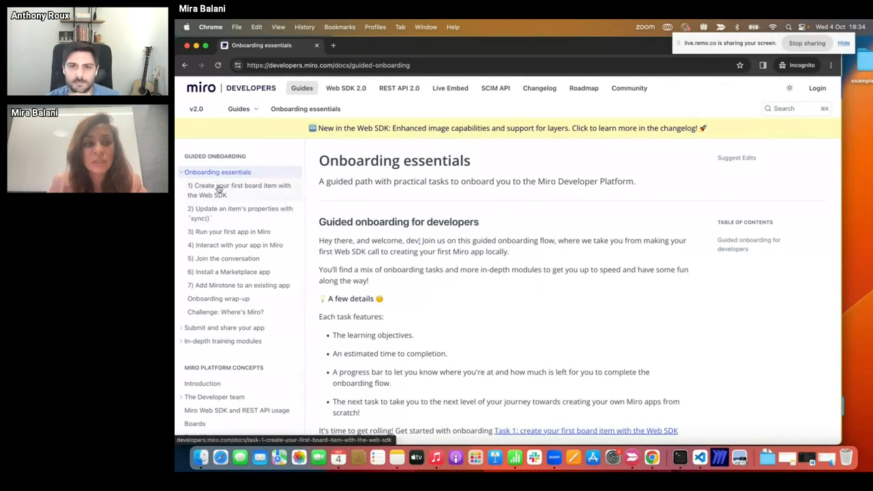
pyautogui.click(239, 189)
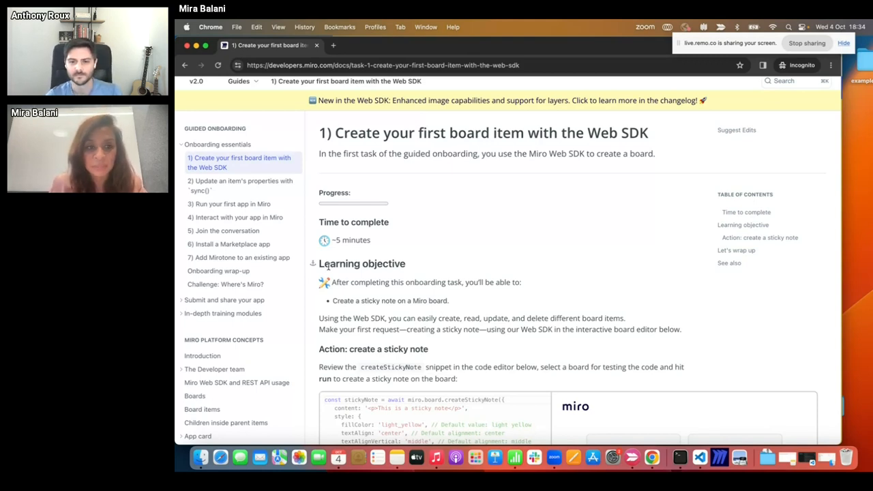
pyautogui.moveTo(244, 270)
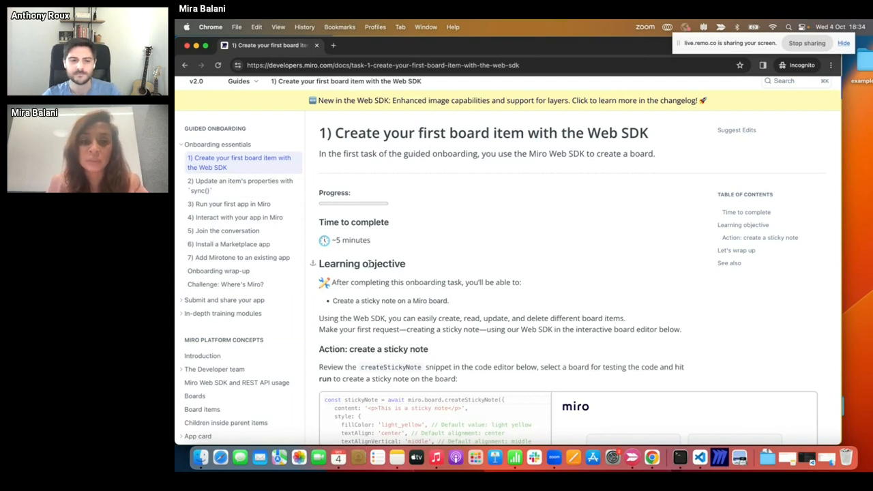
pyautogui.moveTo(350, 214)
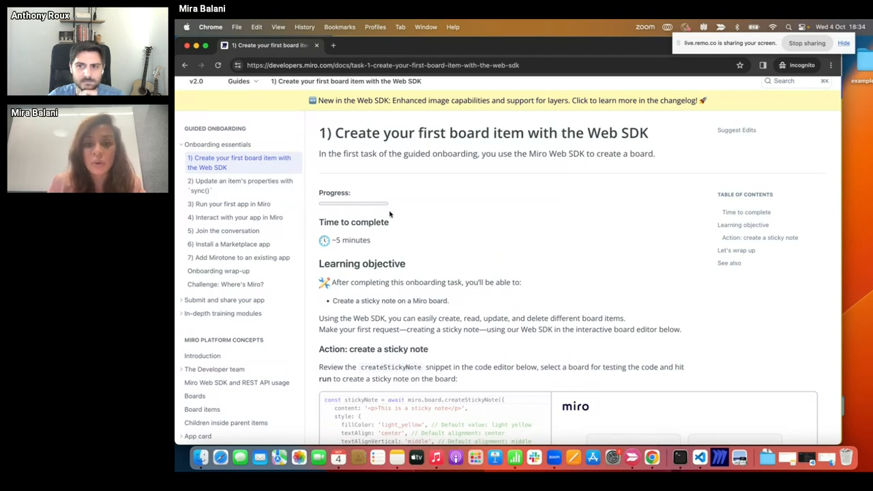
pyautogui.scroll(-3)
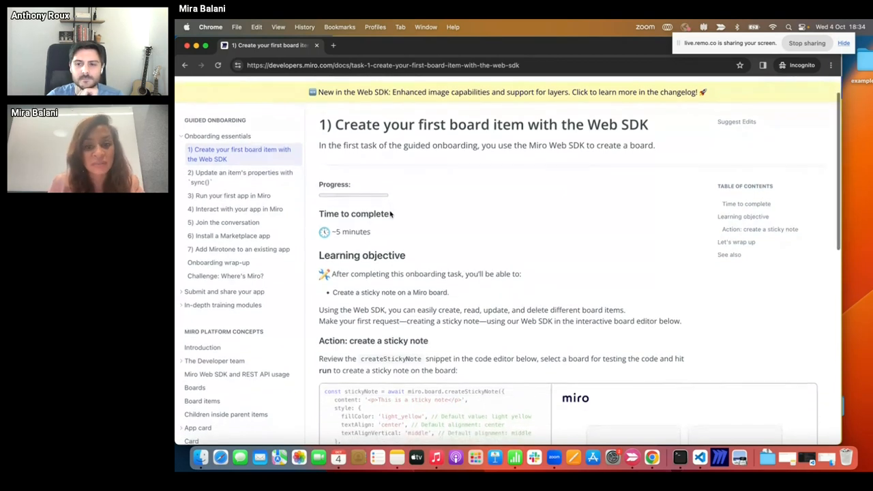
pyautogui.scroll(-3)
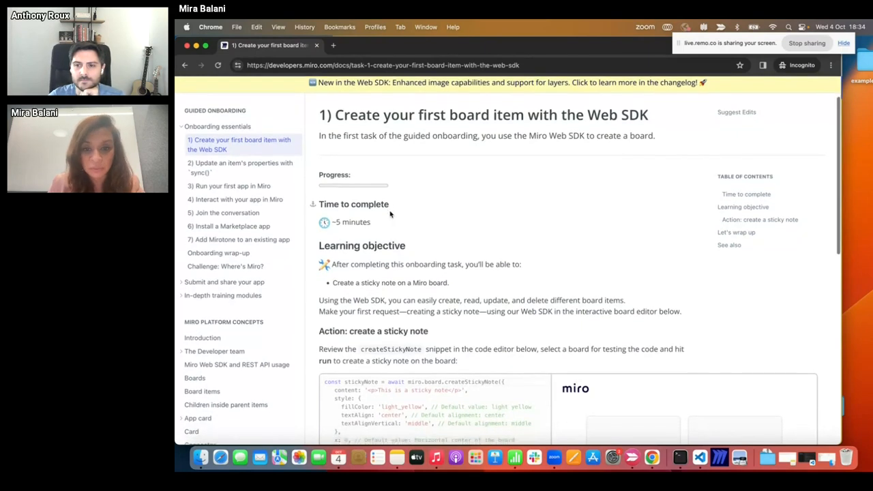
pyautogui.scroll(-3)
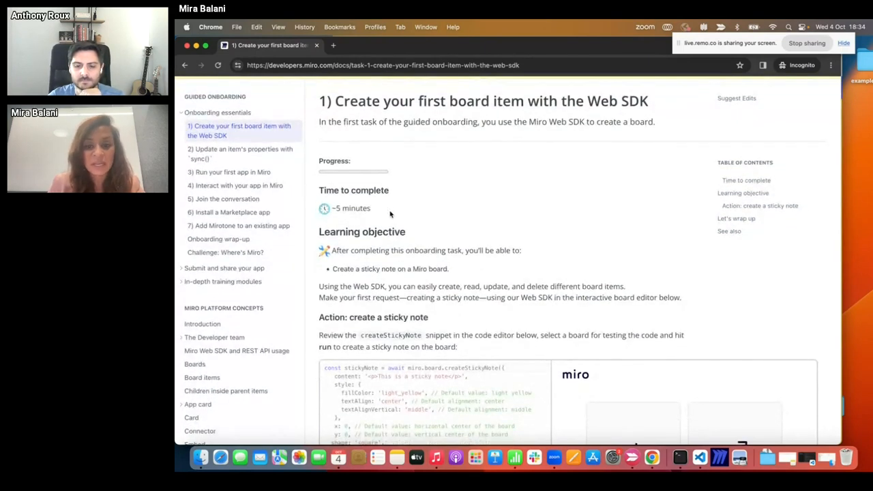
pyautogui.moveTo(383, 214)
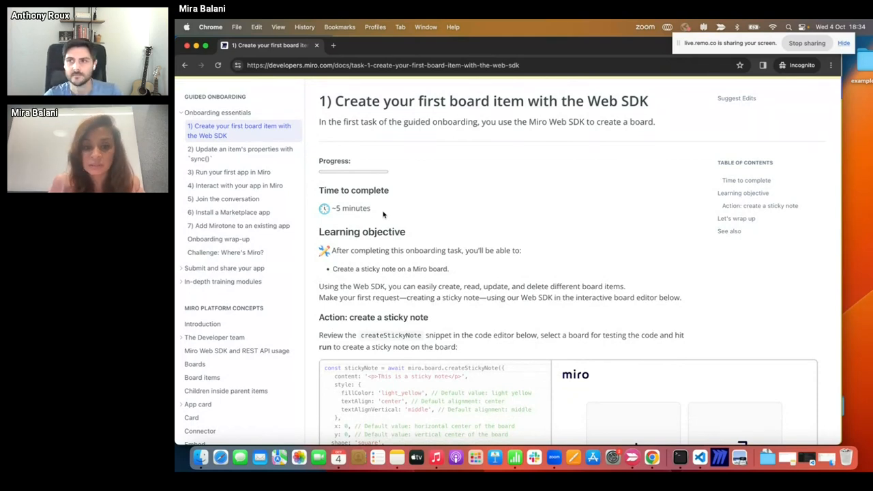
pyautogui.scroll(-3)
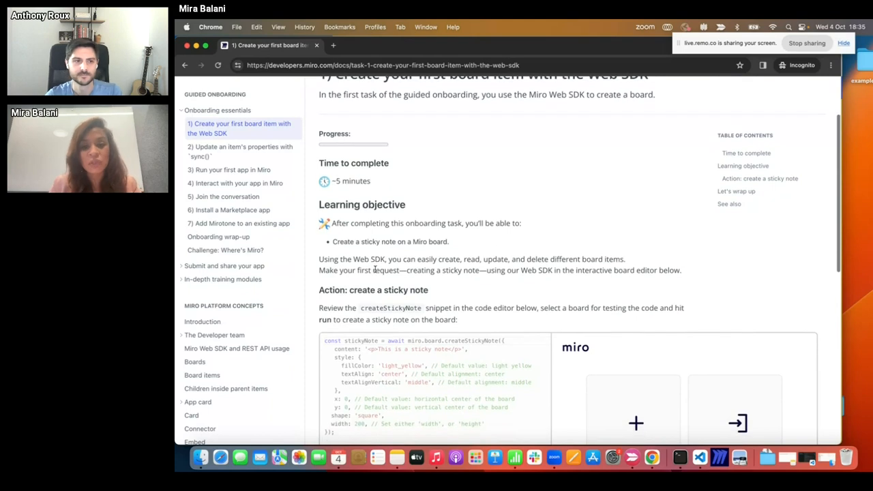
pyautogui.scroll(-3)
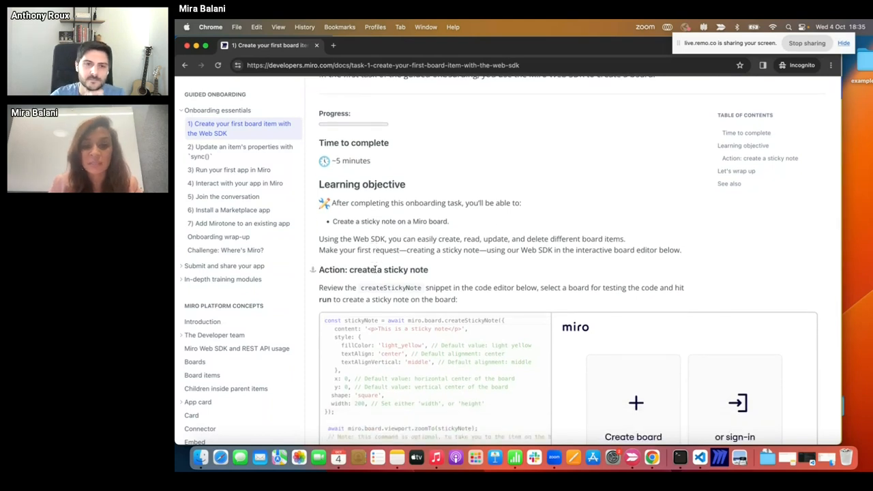
pyautogui.scroll(-3)
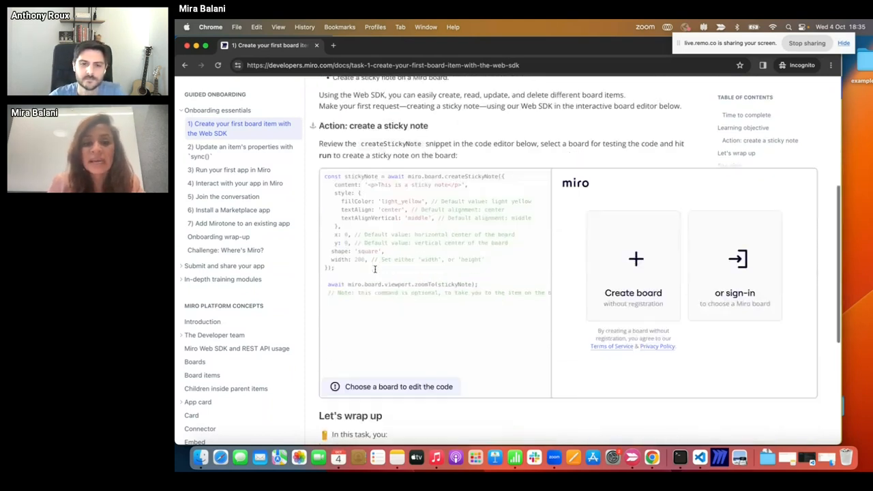
pyautogui.scroll(-3)
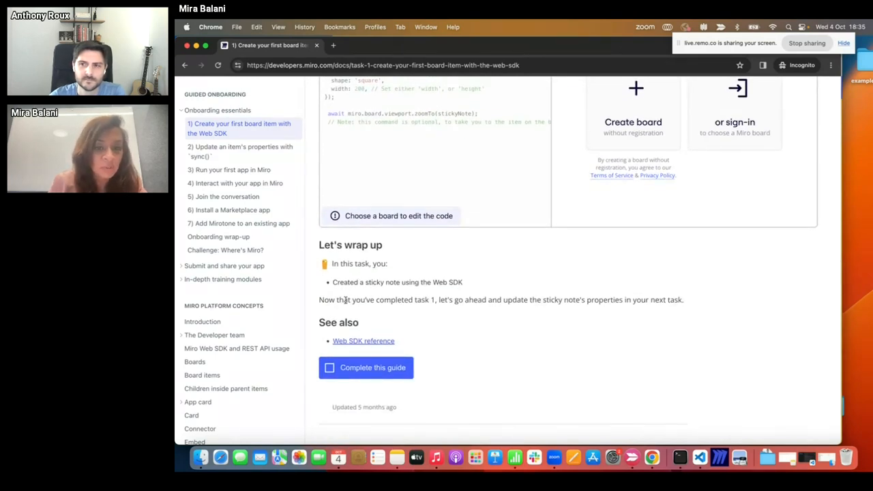
pyautogui.moveTo(366, 285)
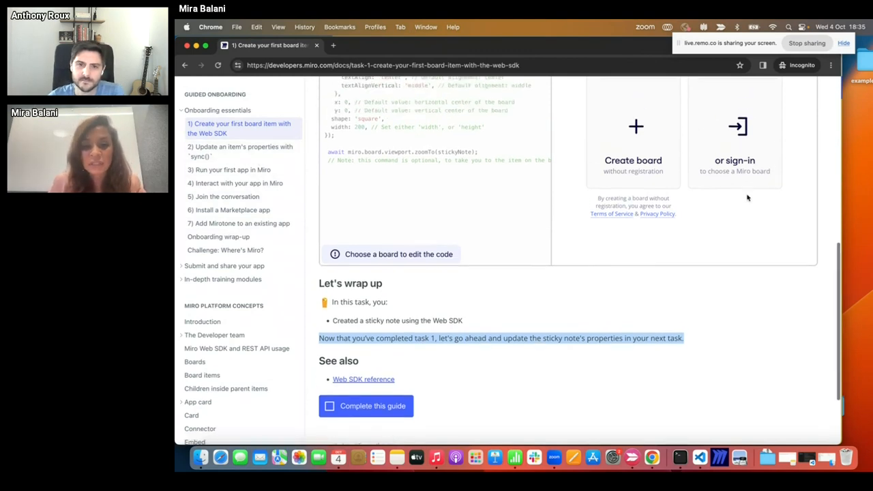
pyautogui.scroll(3)
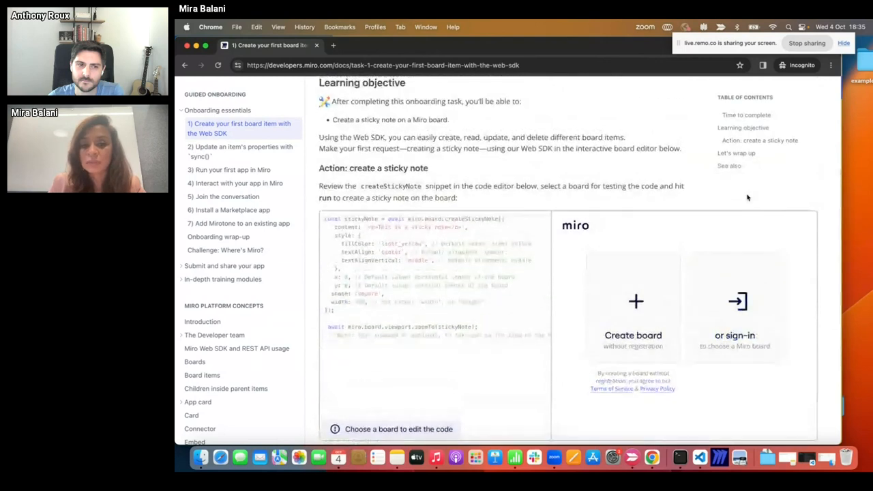
pyautogui.scroll(-3)
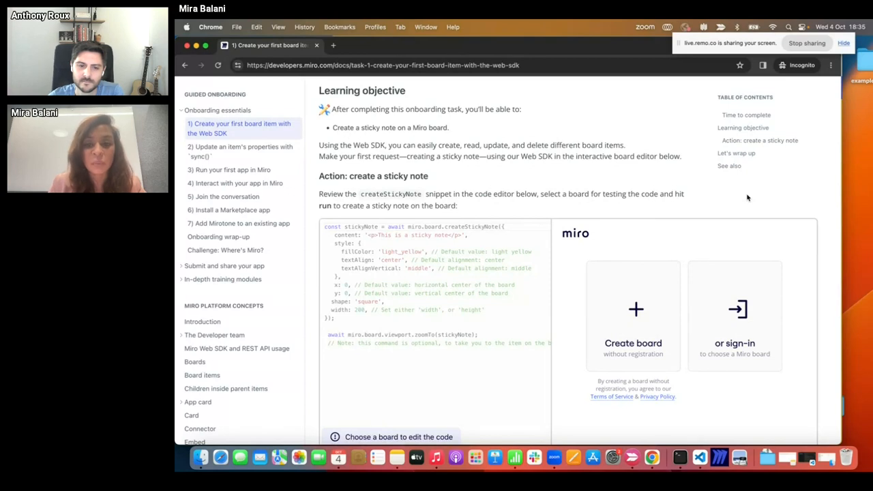
pyautogui.scroll(-3)
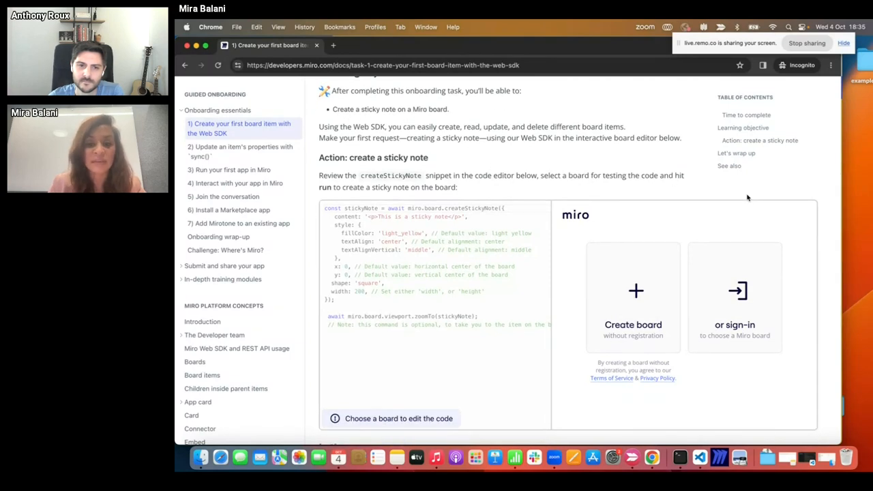
pyautogui.scroll(-3)
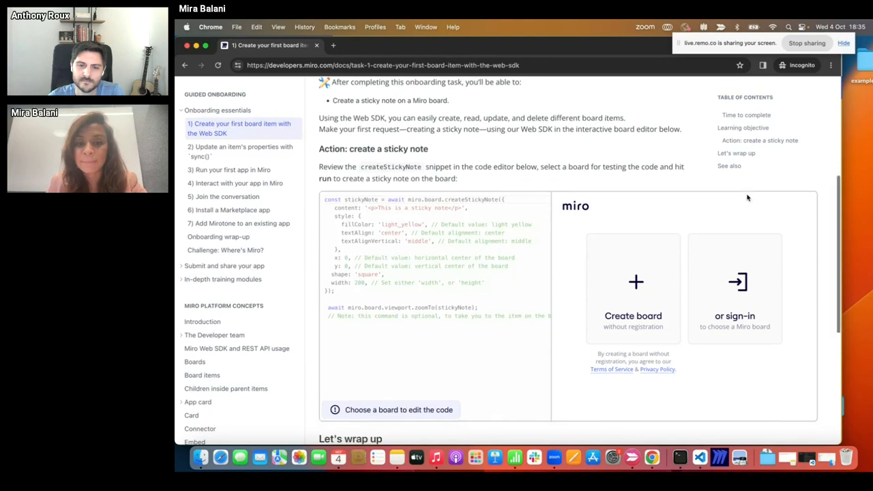
pyautogui.scroll(-3)
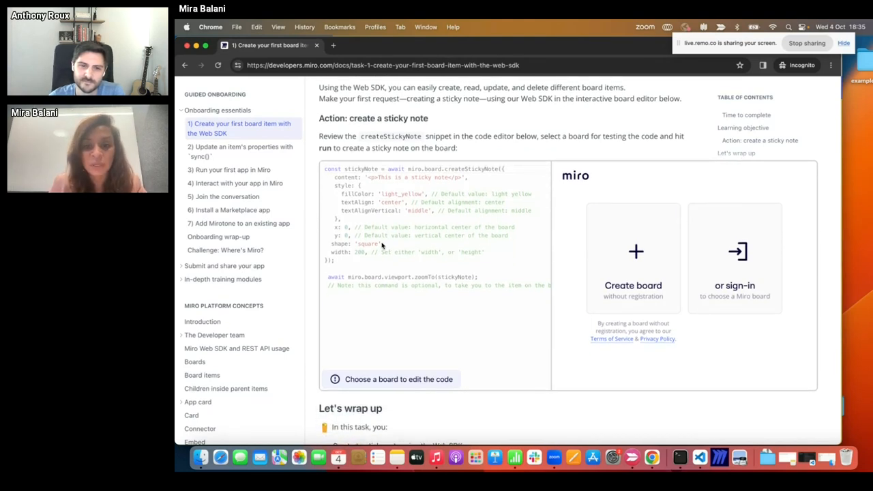
pyautogui.moveTo(649, 197)
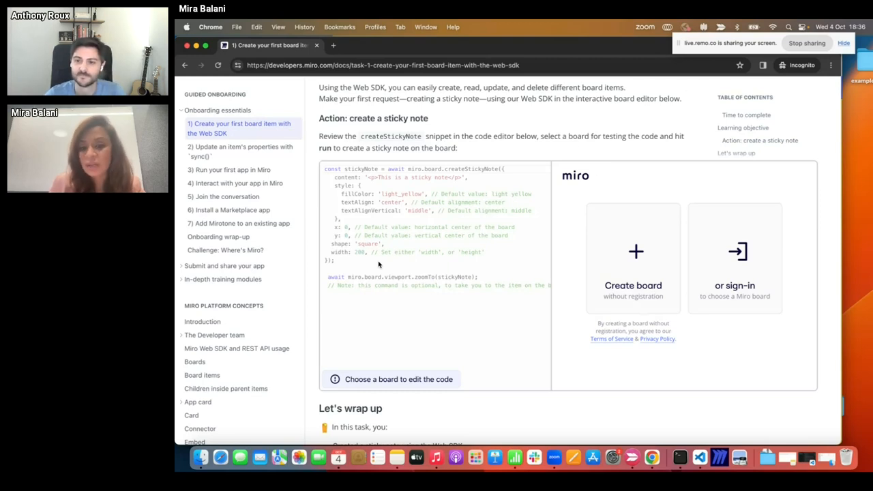
pyautogui.moveTo(641, 153)
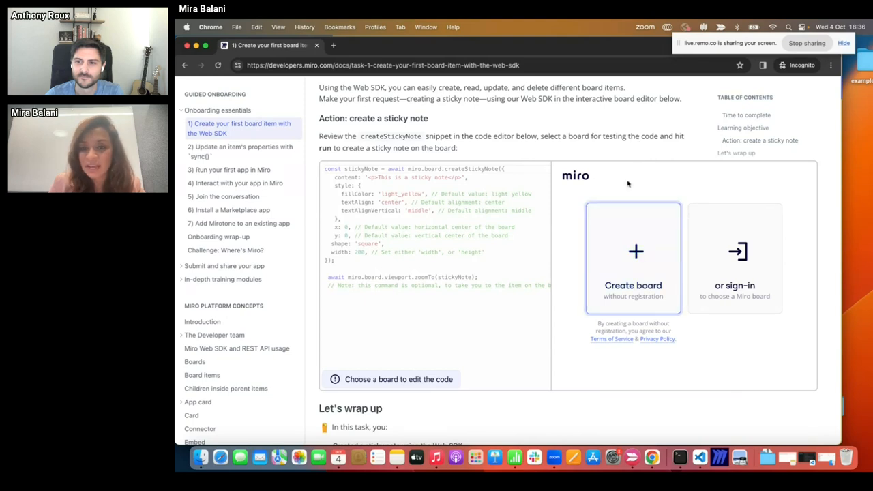
# - Create a test board and run createStickyNote to place a yellow sticky note
pyautogui.click(633, 258)
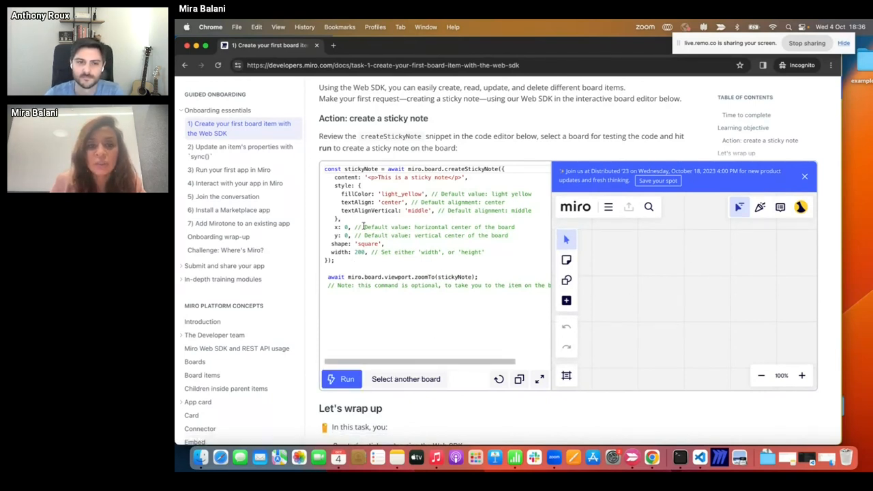
pyautogui.moveTo(347, 380)
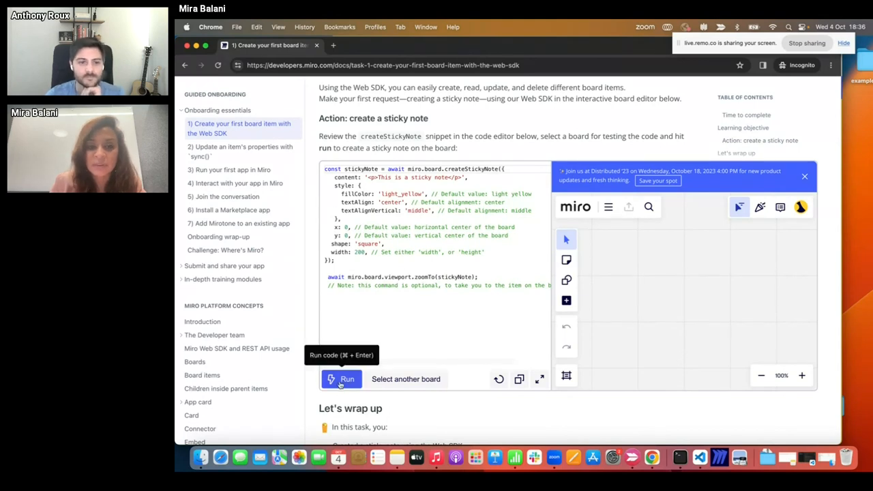
pyautogui.click(342, 379)
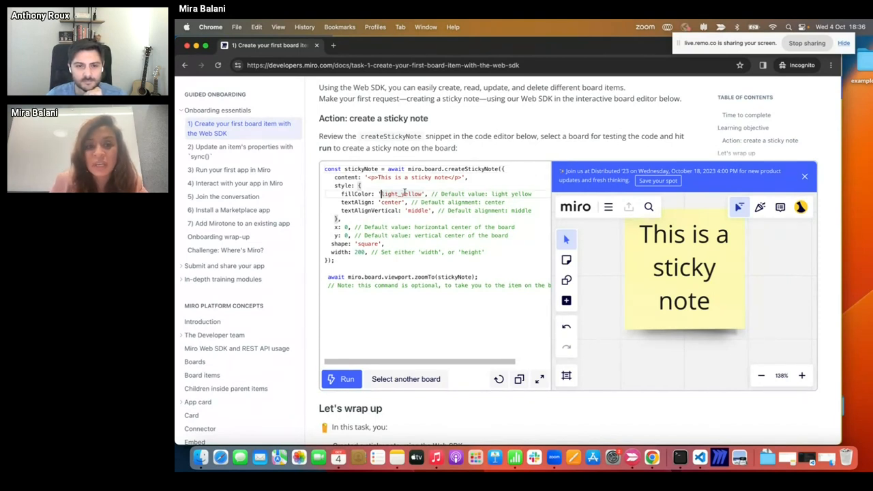
# - Change the note's fill to blue, content to Hello, x to 100, and rerun the snippet
pyautogui.doubleClick(401, 194)
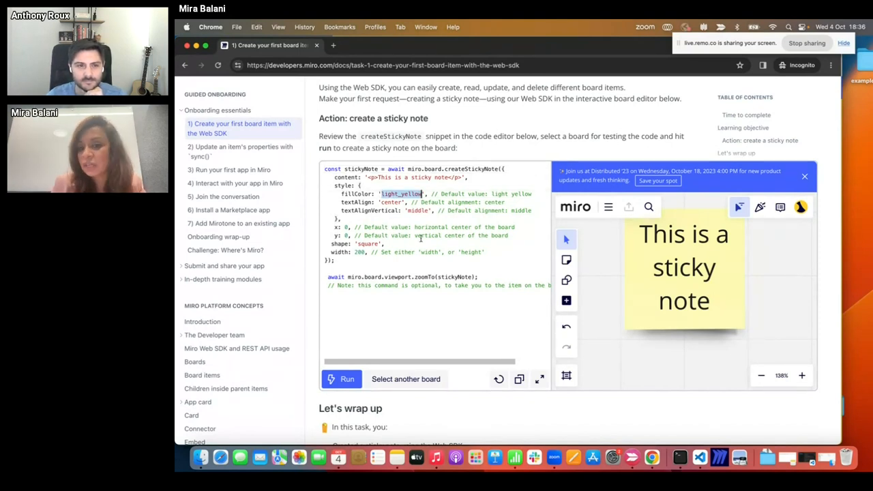
pyautogui.write('b')
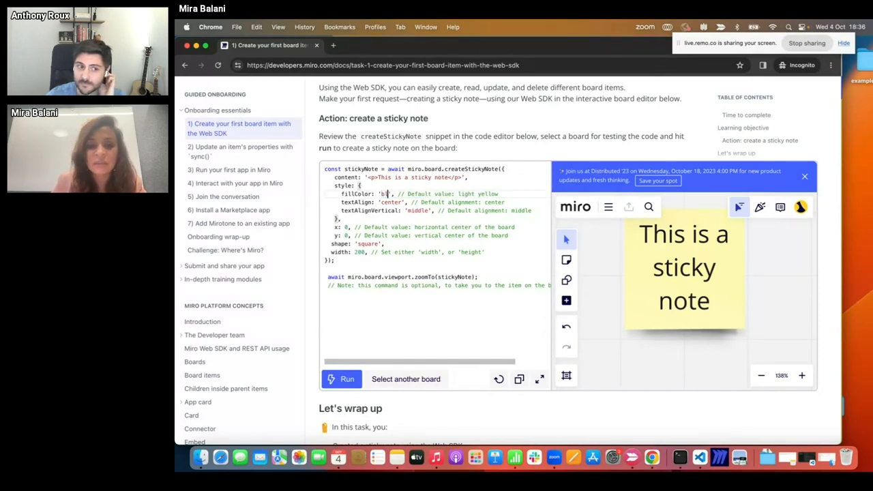
pyautogui.write('lue')
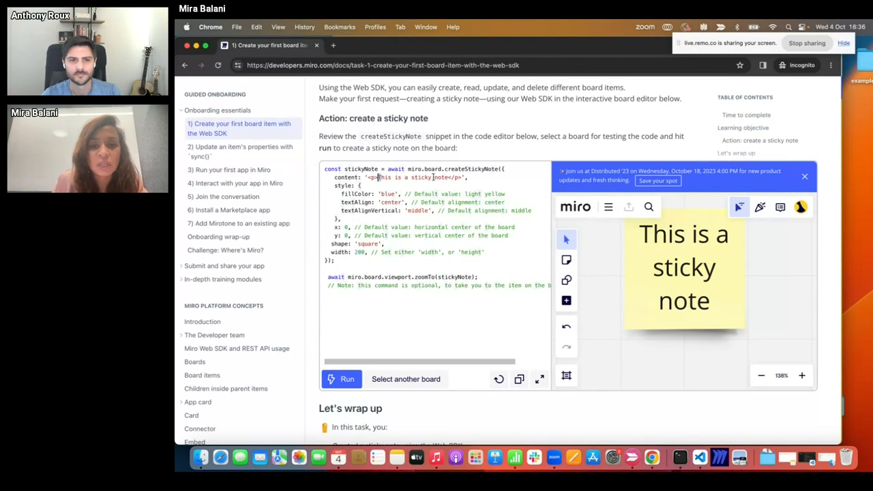
pyautogui.write('Hello')
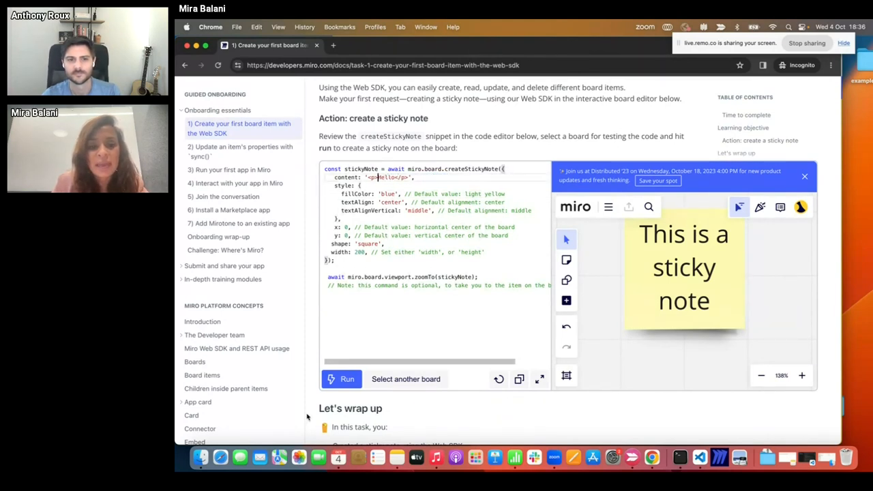
pyautogui.click(341, 379)
pyautogui.write('10')
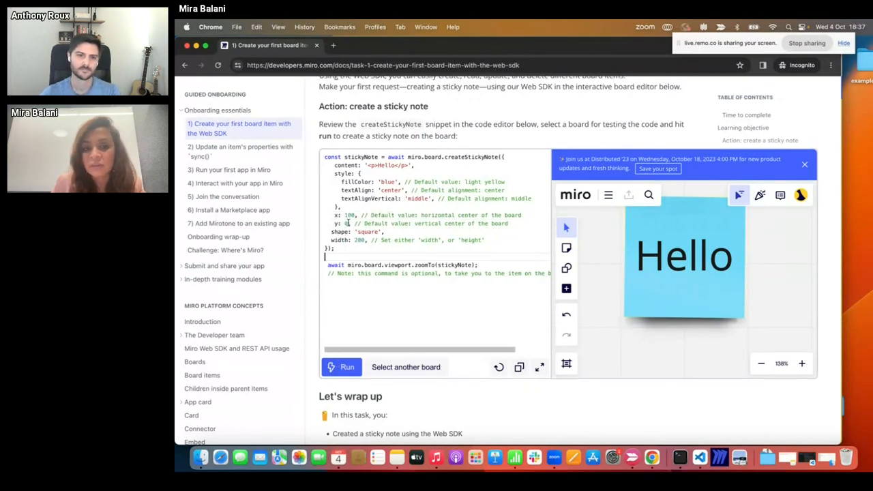
pyautogui.moveTo(343, 367)
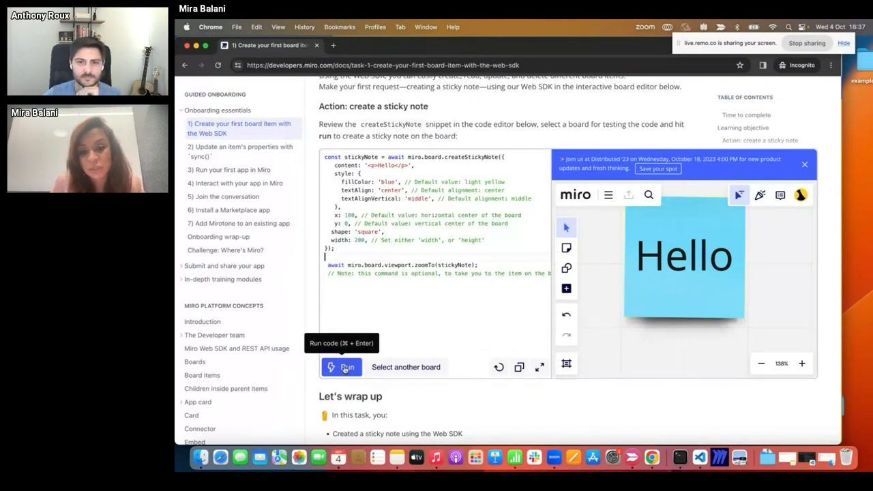
# - Rerun the edited snippet to add a second blue Hello sticky note
pyautogui.click(345, 367)
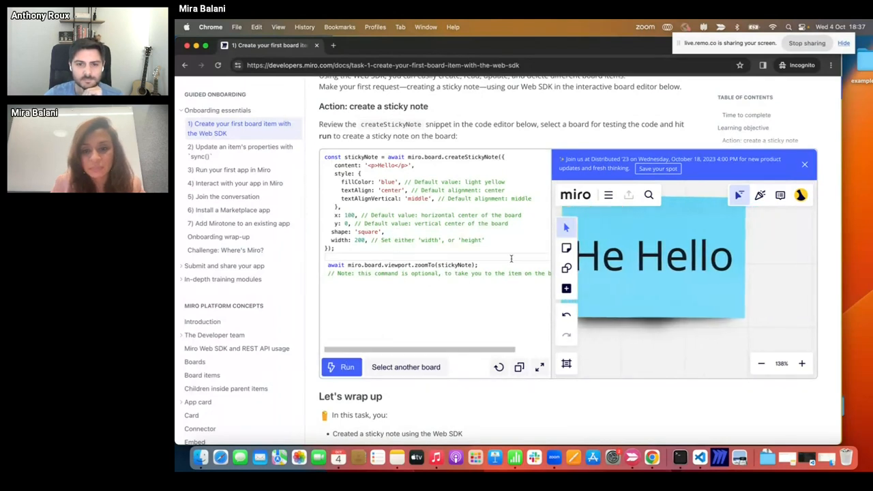
pyautogui.moveTo(566, 314)
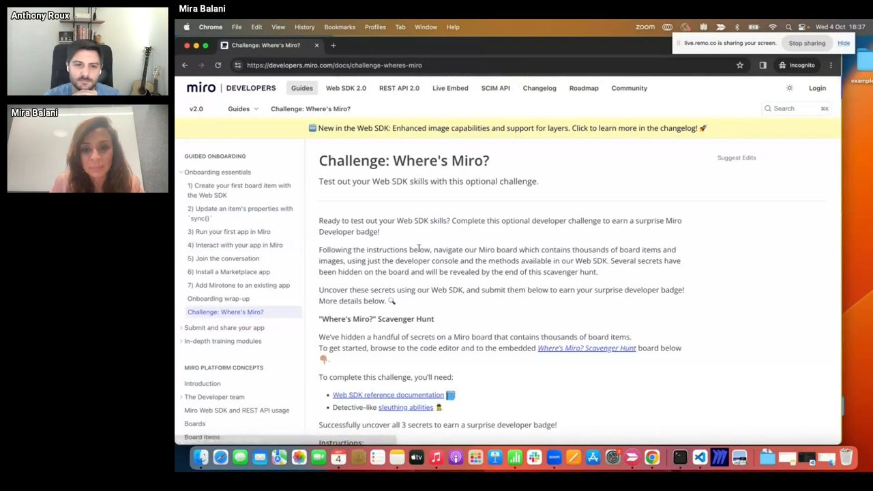
# - Scroll down to the challenge's code editor and embedded Where's Miro board
pyautogui.scroll(-3)
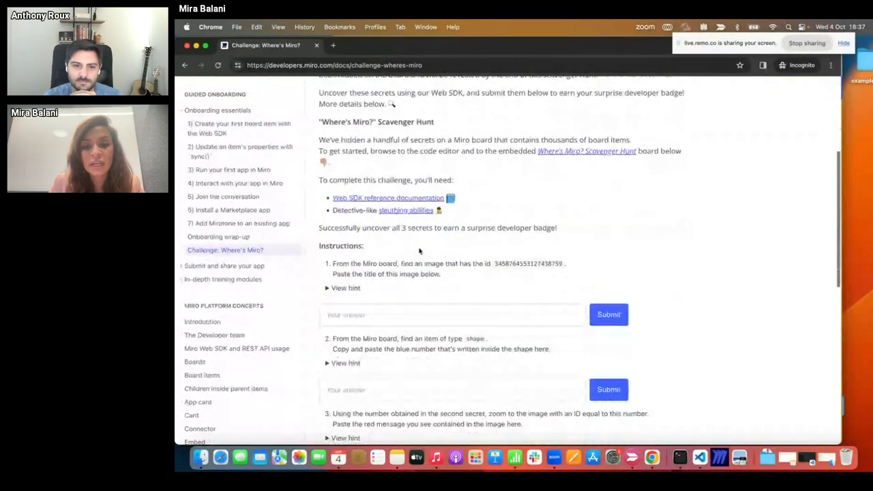
pyautogui.scroll(-3)
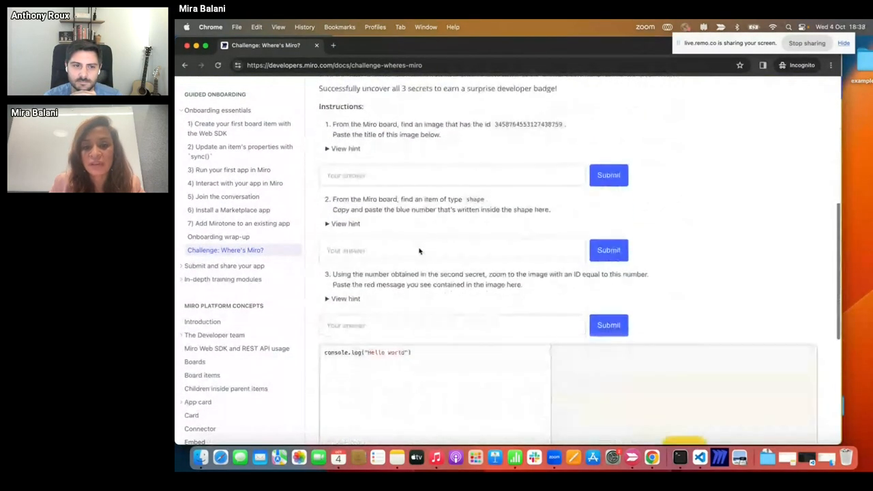
pyautogui.scroll(-3)
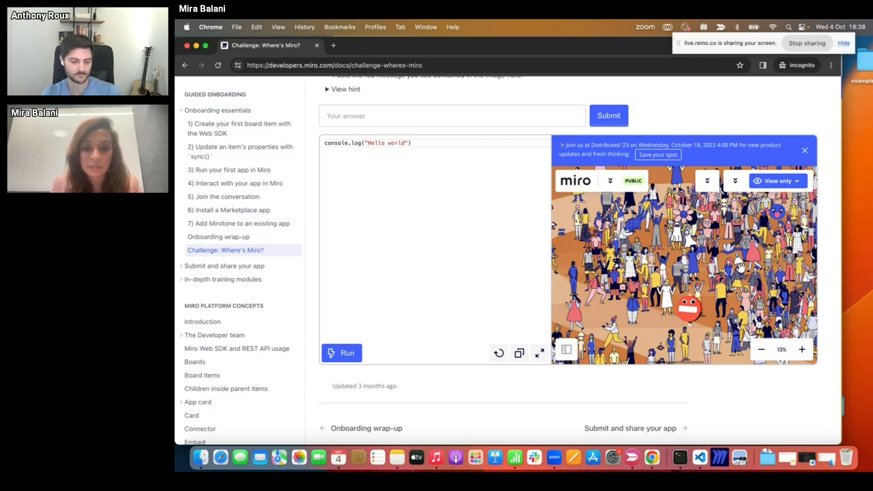
pyautogui.moveTo(694, 363)
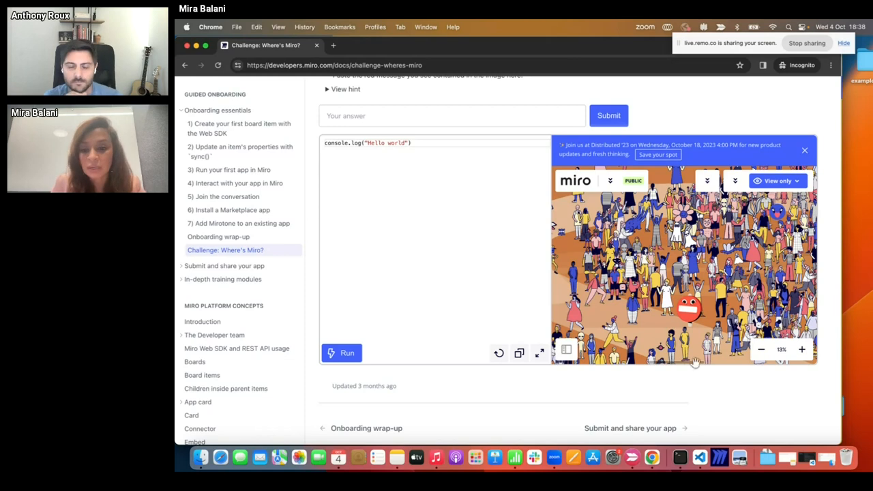
pyautogui.rightClick(649, 455)
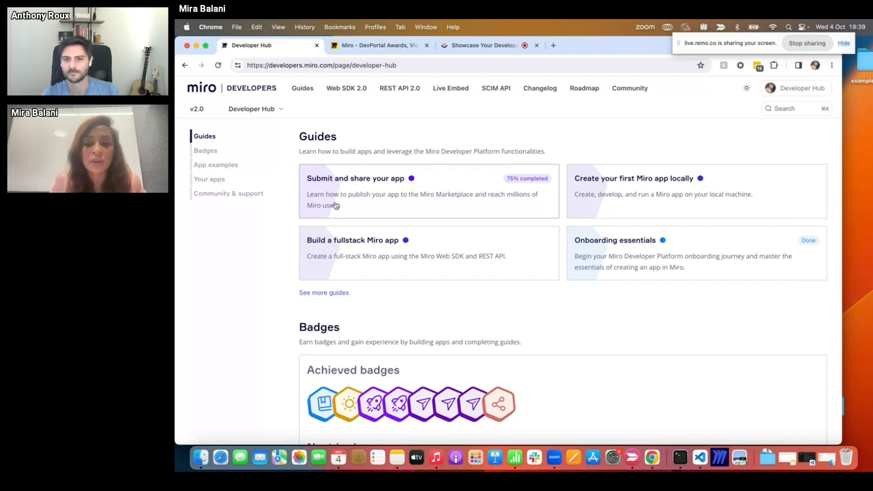
pyautogui.moveTo(189, 239)
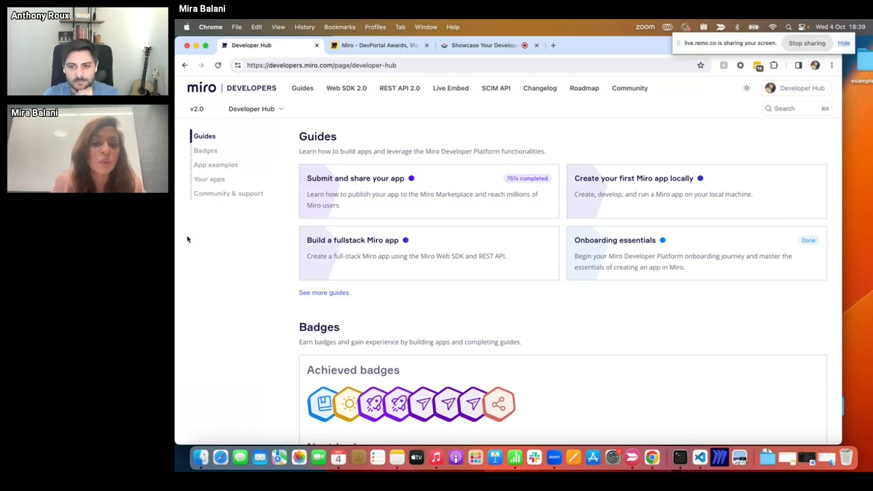
pyautogui.moveTo(206, 239)
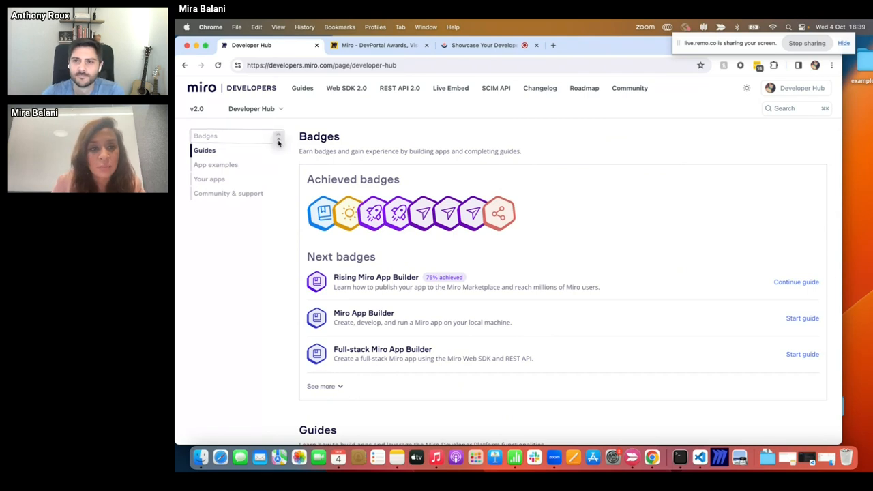
# - Reorder the Developer Hub sidebar to place Badges above Guides
pyautogui.click(205, 150)
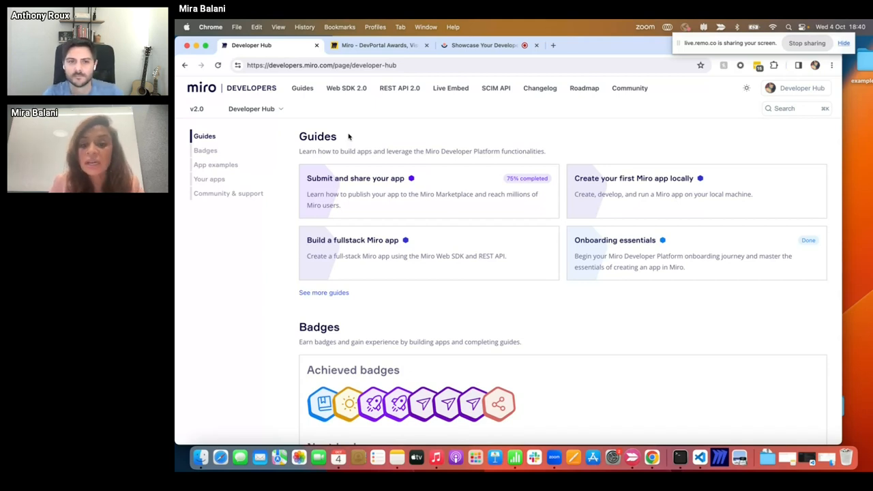
pyautogui.moveTo(787, 233)
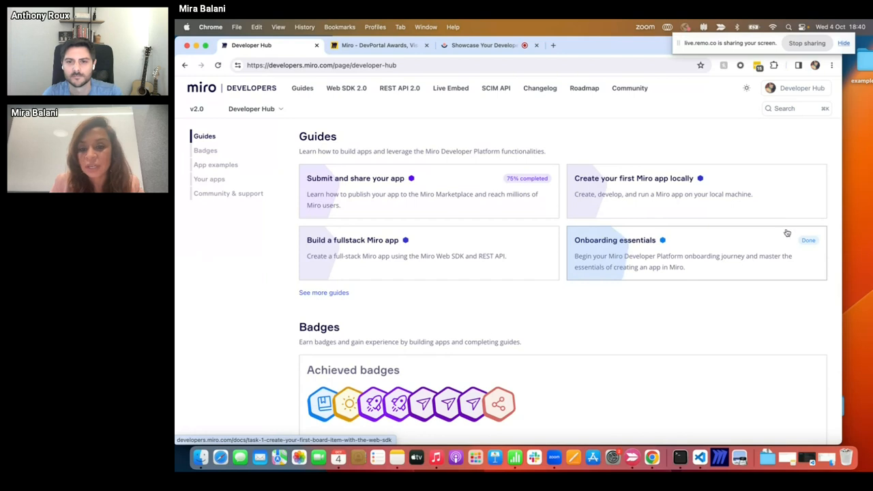
pyautogui.moveTo(600, 227)
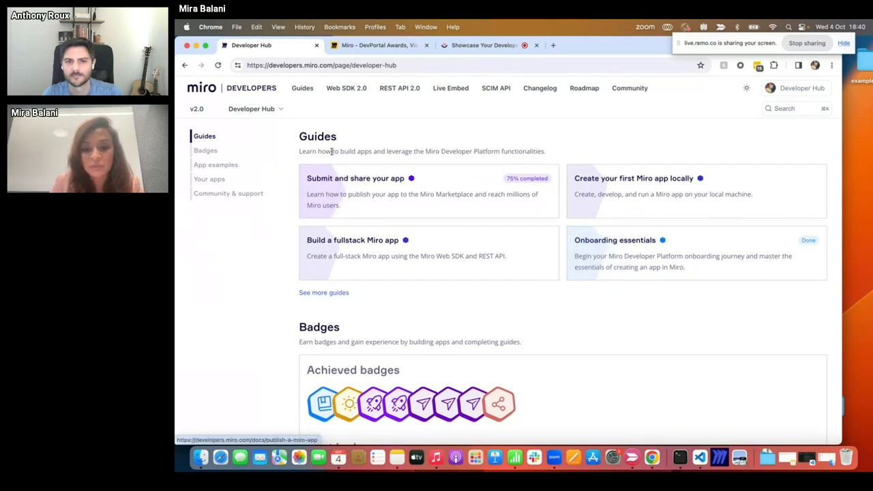
pyautogui.moveTo(386, 178)
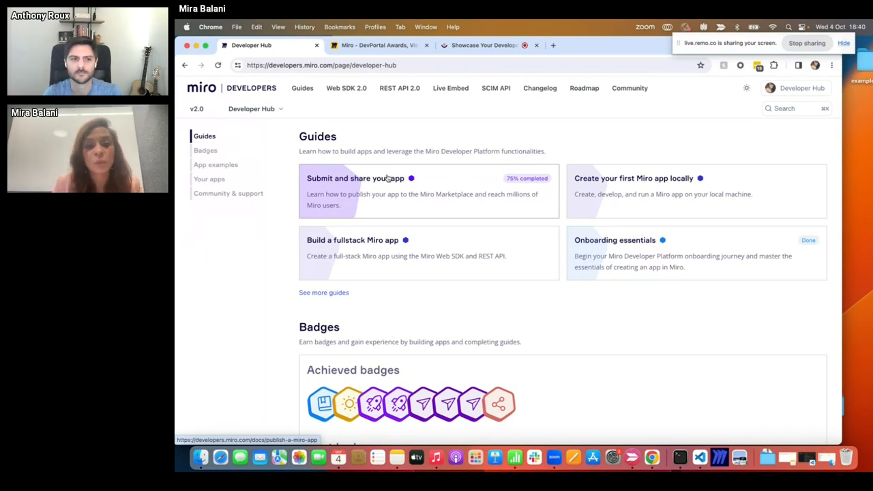
# - Restore Guides as the first section and scroll to Next badges like Rising Miro App Builder
pyautogui.scroll(-3)
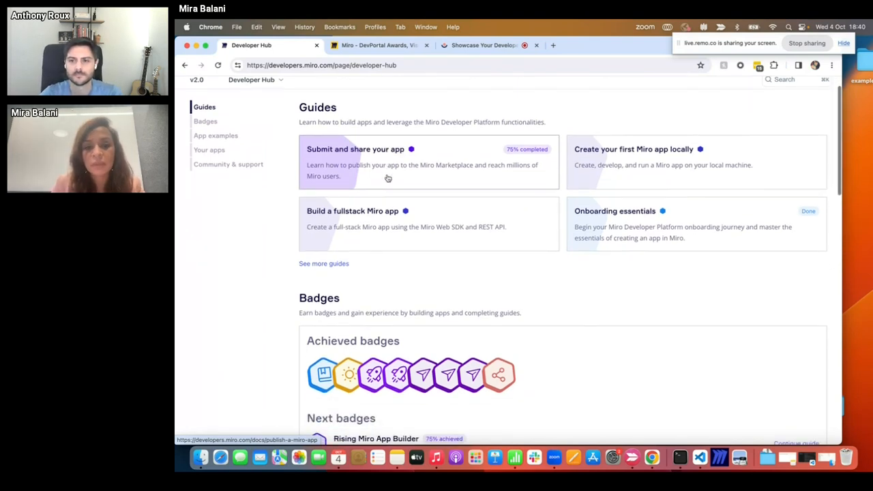
# - Scroll down the Developer Hub to the Badges section with three next badges
pyautogui.scroll(-3)
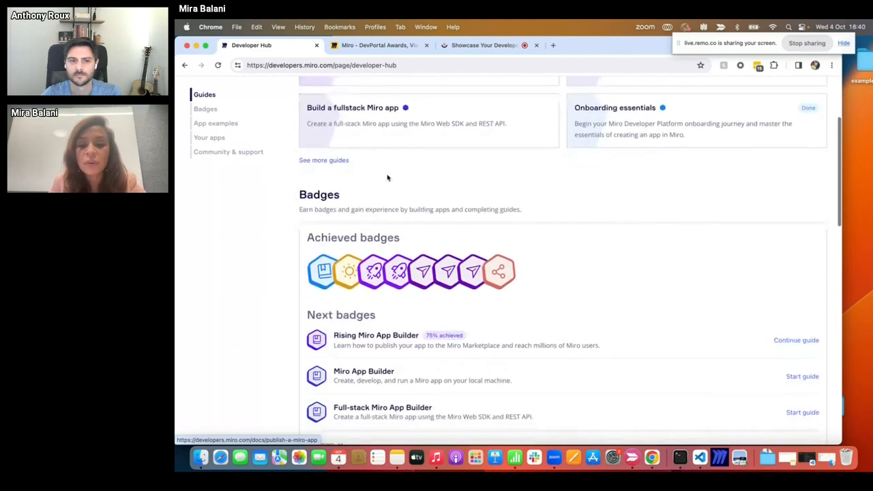
pyautogui.scroll(-3)
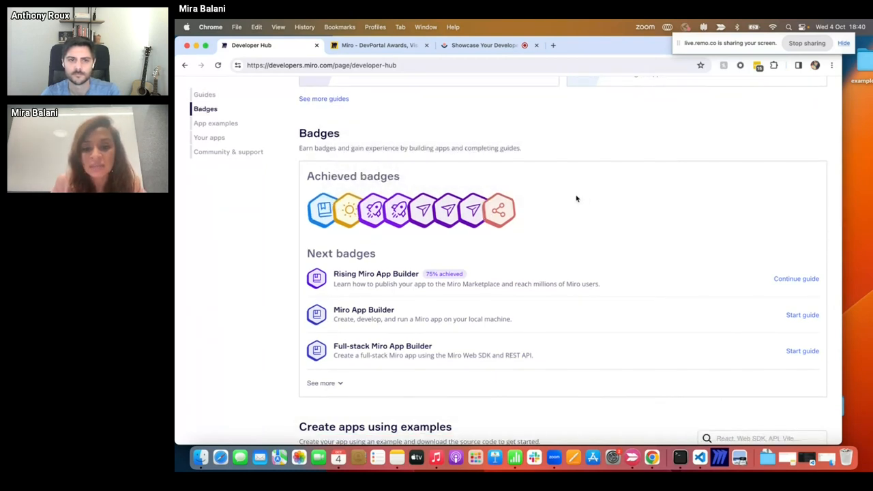
pyautogui.moveTo(581, 199)
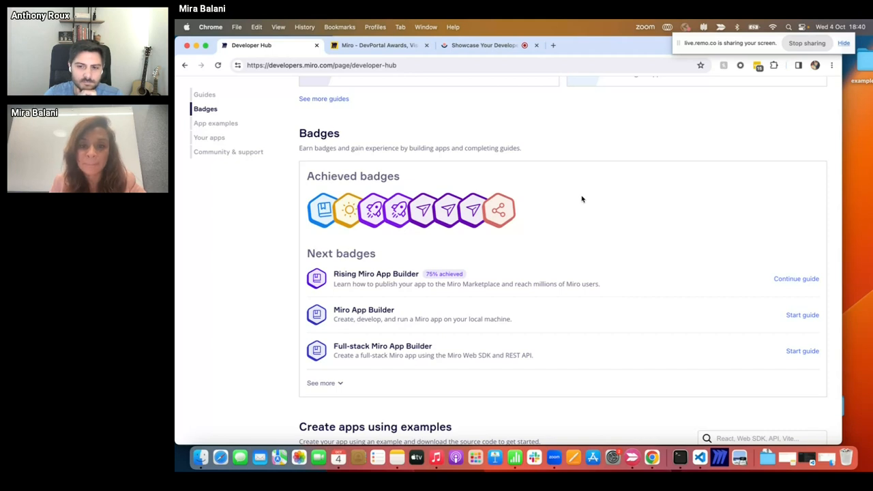
# - Scroll to Create apps using examples (Stripe, Drag and Drop, OAuth2.0) and Your apps
pyautogui.scroll(-3)
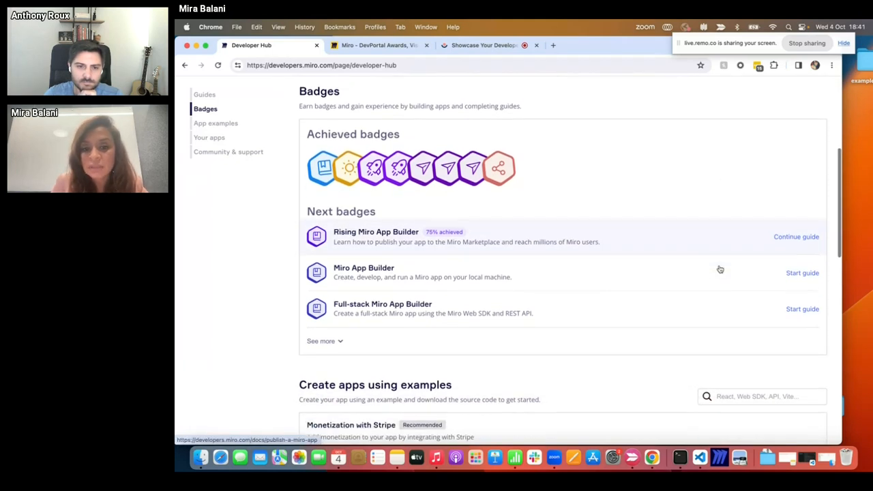
pyautogui.scroll(-3)
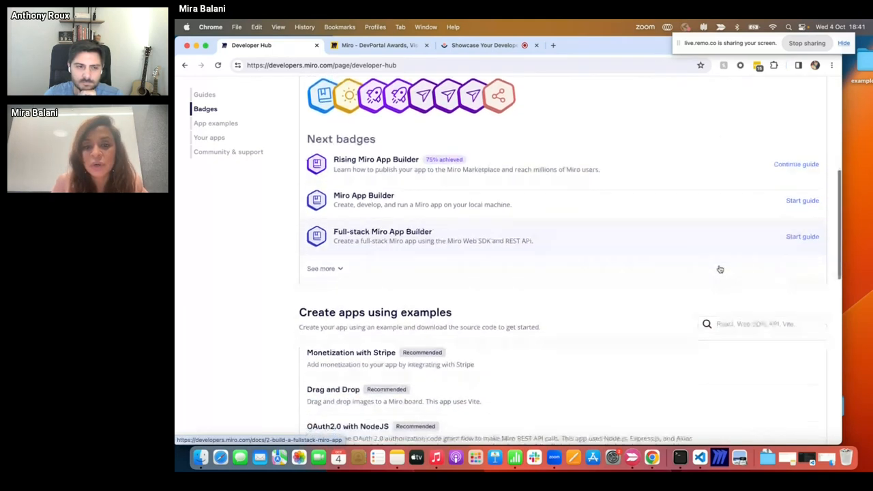
pyautogui.scroll(-3)
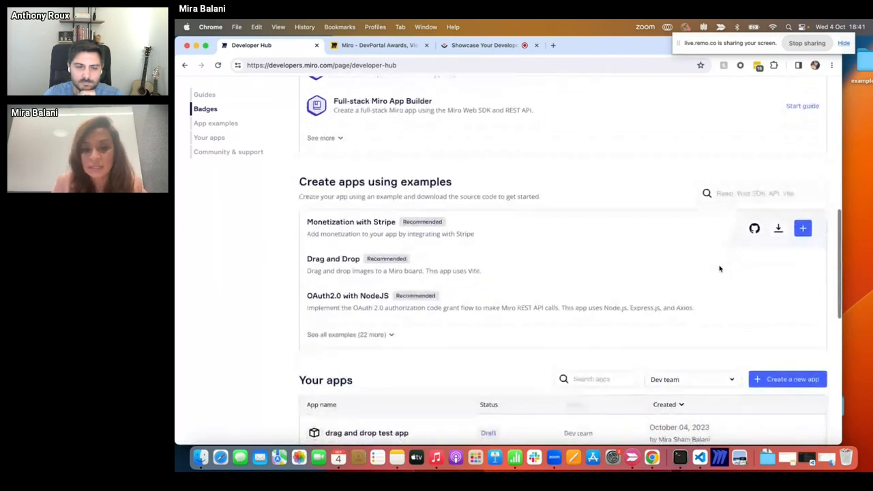
pyautogui.scroll(-3)
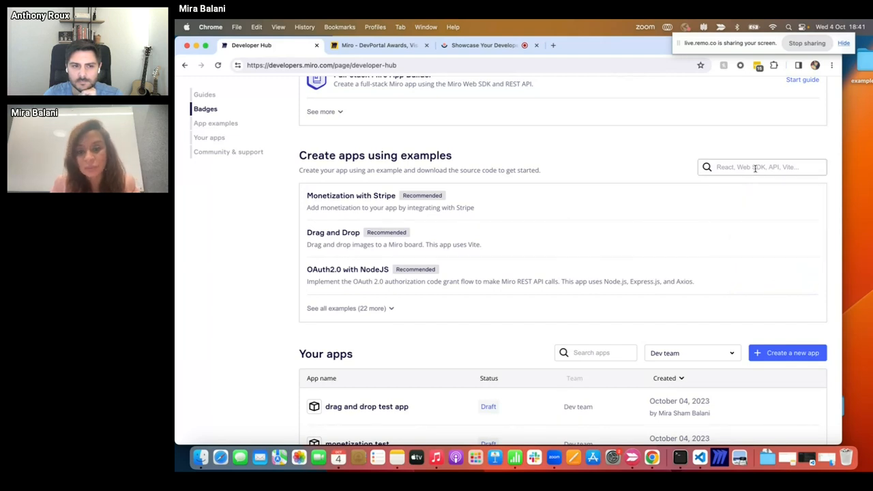
pyautogui.click(762, 167)
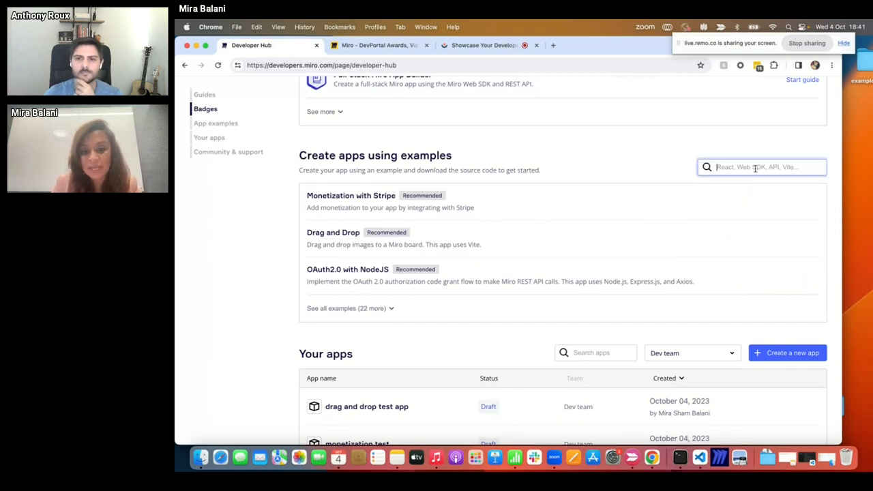
pyautogui.write('web sdk')
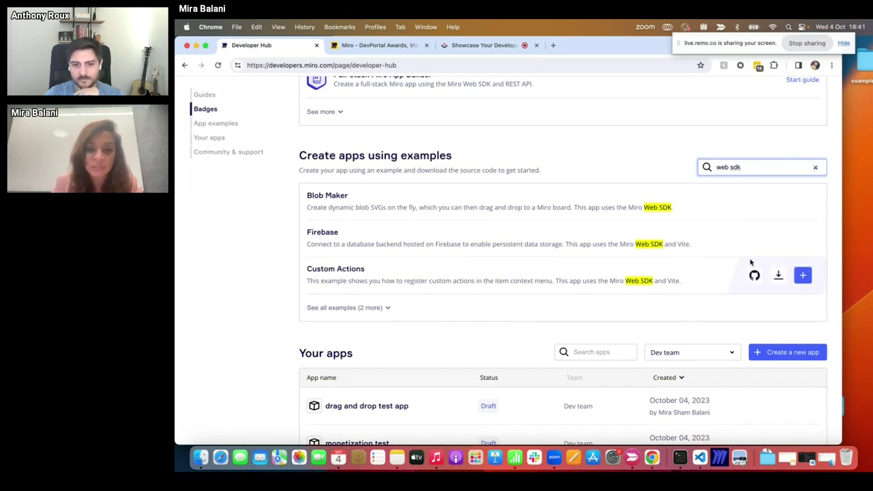
pyautogui.click(814, 166)
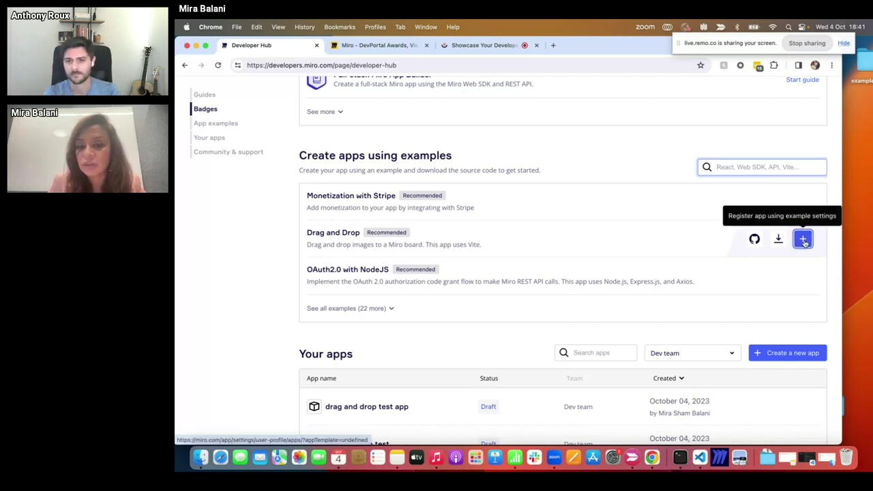
# - Create a draft app named 'test app' from the Drag and Drop example
pyautogui.click(802, 240)
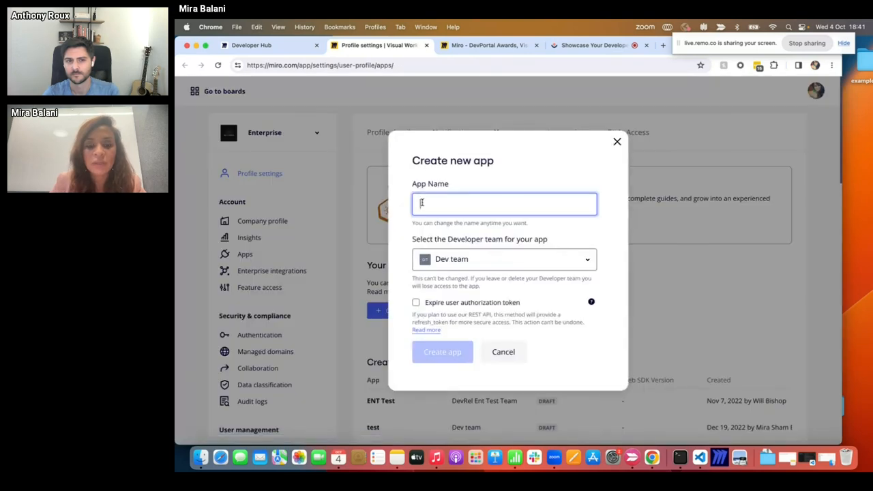
pyautogui.write('test app')
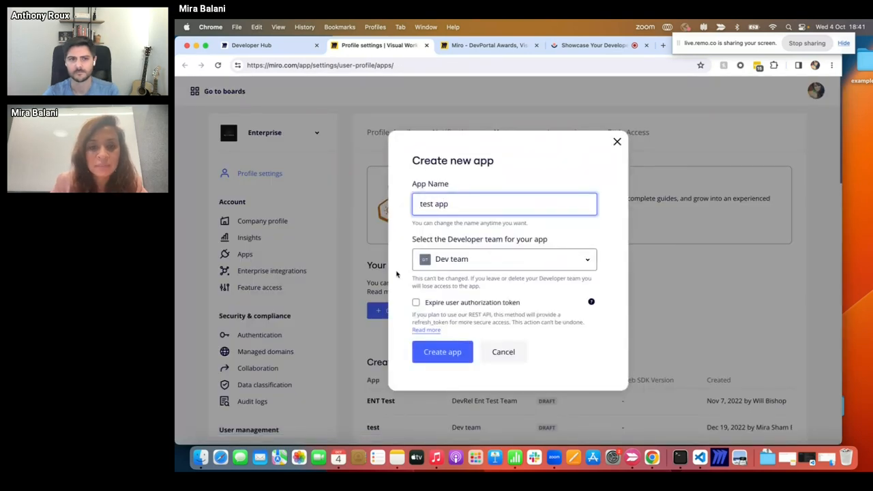
pyautogui.click(442, 352)
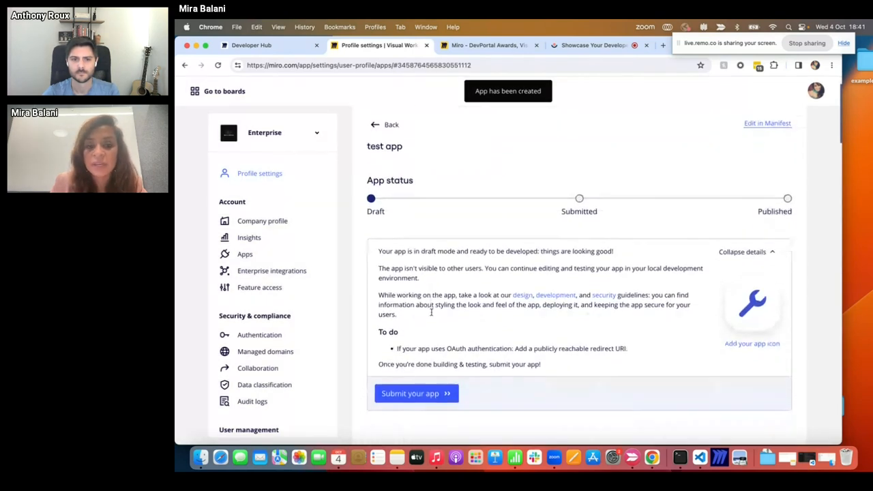
pyautogui.scroll(-3)
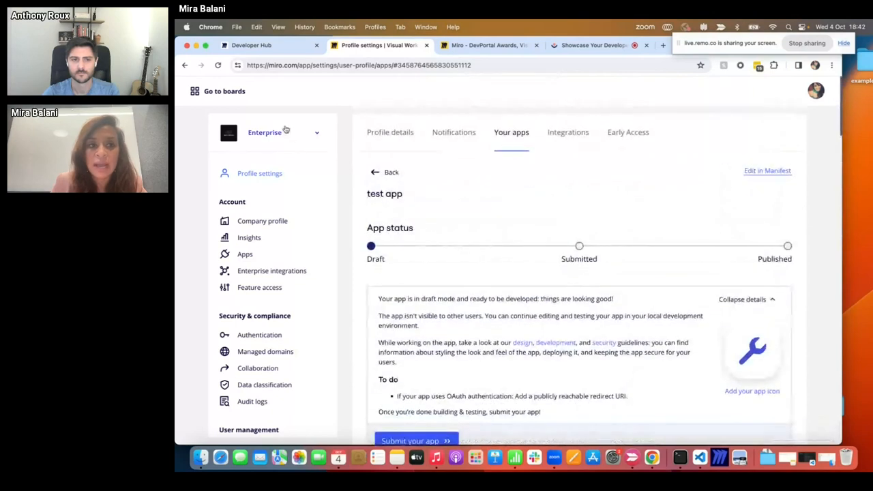
# - Reload the Developer Hub tab and scroll to Your apps showing 'test app'
pyautogui.click(252, 45)
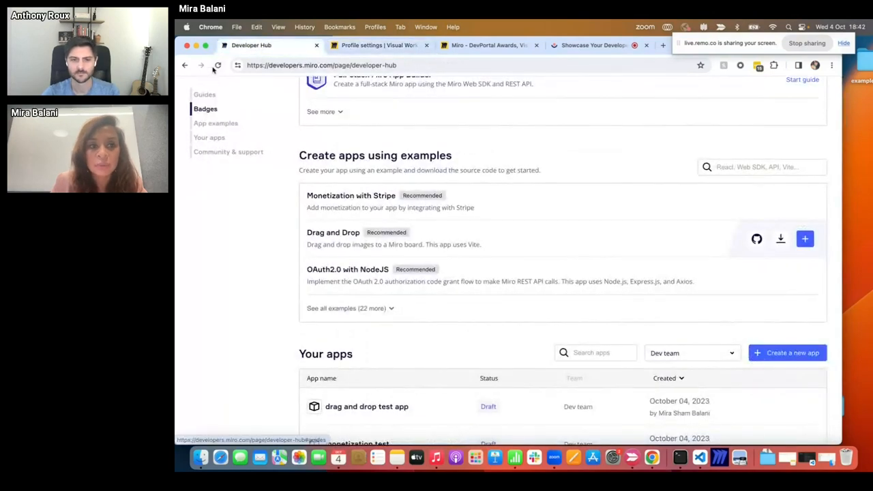
pyautogui.scroll(3)
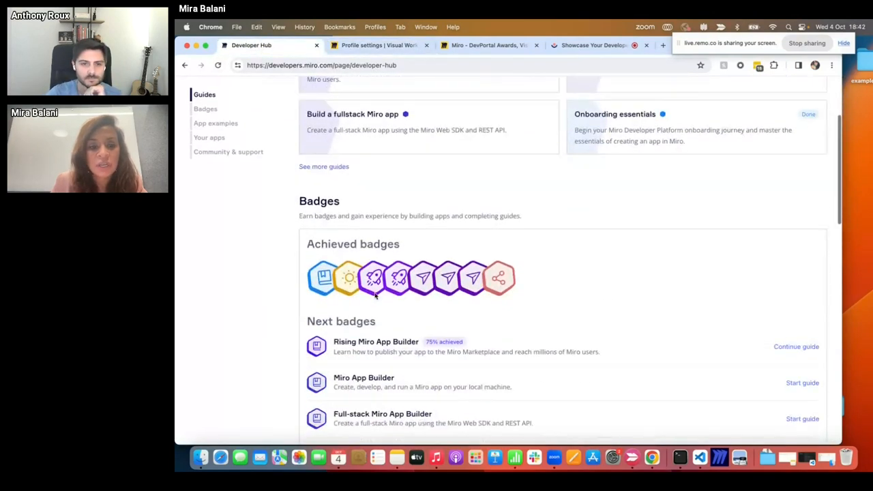
pyautogui.click(215, 123)
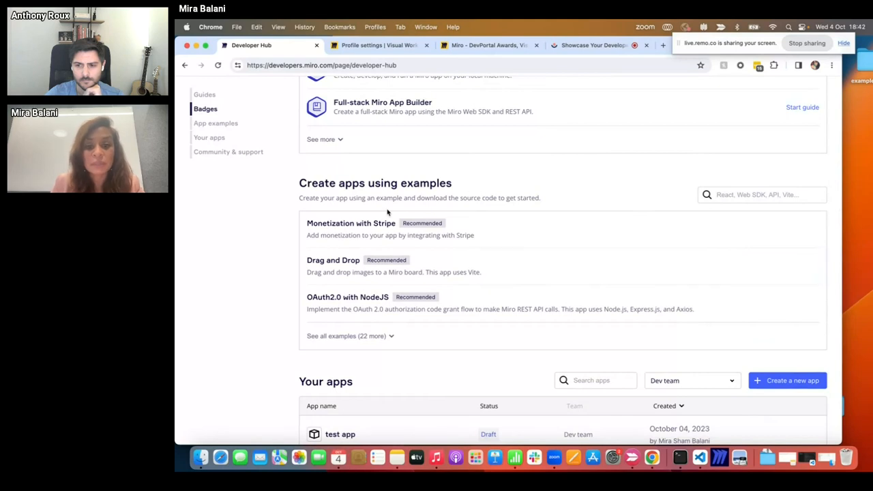
pyautogui.scroll(-3)
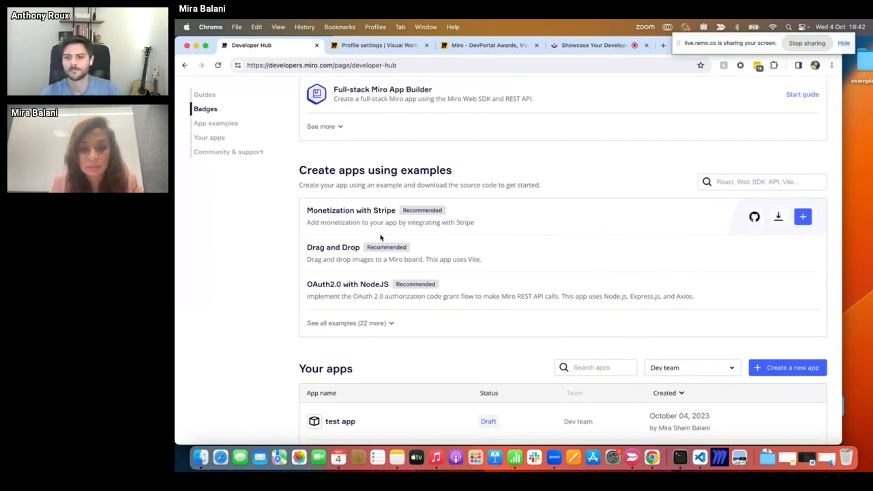
# - Scroll down to show all five draft apps, with 'test app' first
pyautogui.scroll(-3)
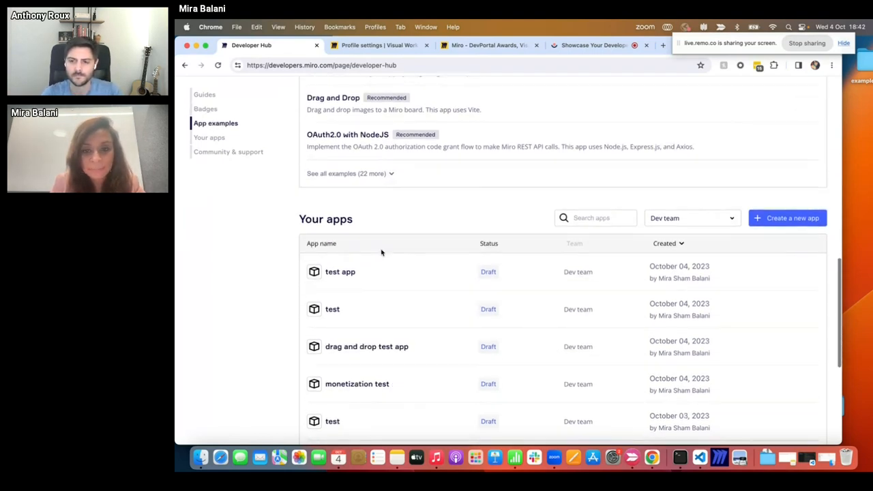
pyautogui.scroll(-3)
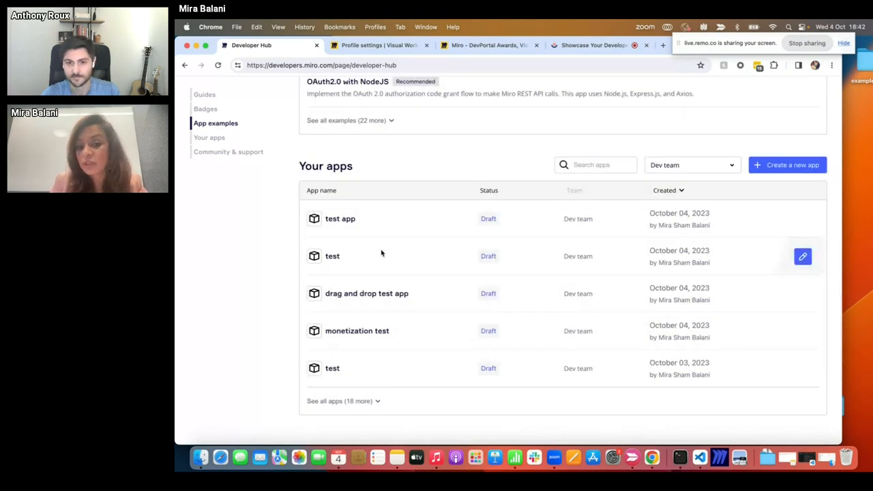
pyautogui.moveTo(361, 190)
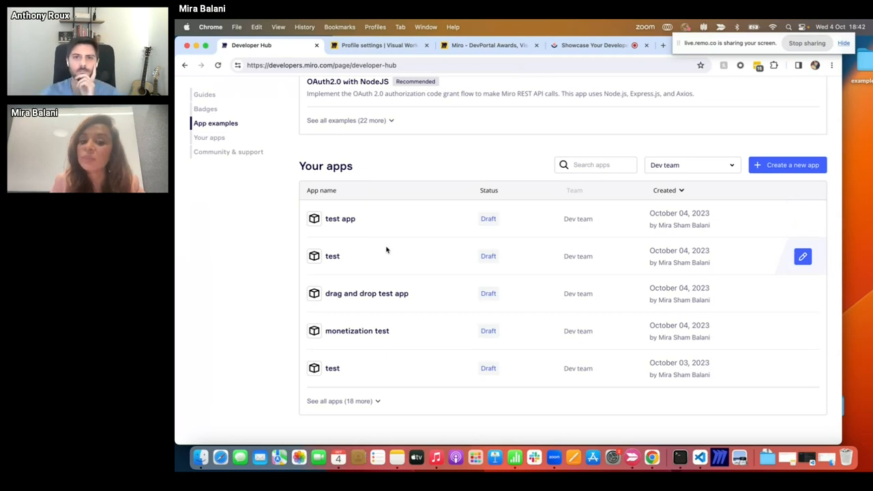
pyautogui.moveTo(362, 258)
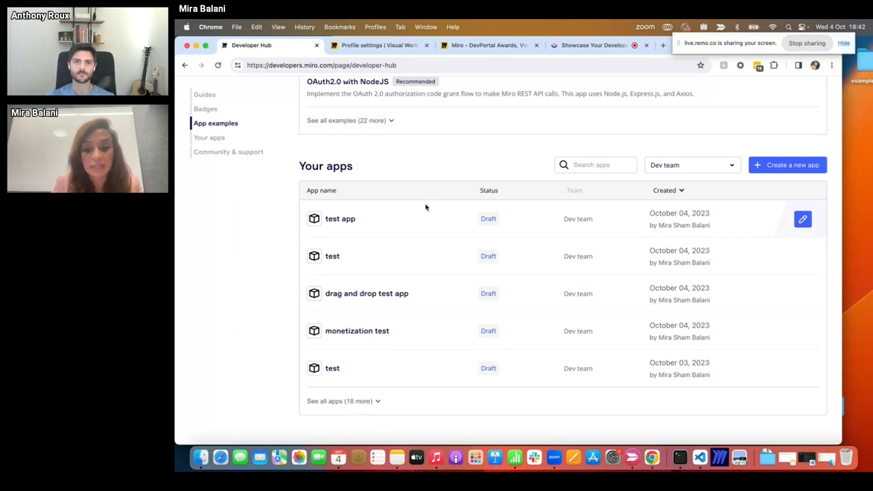
pyautogui.scroll(-3)
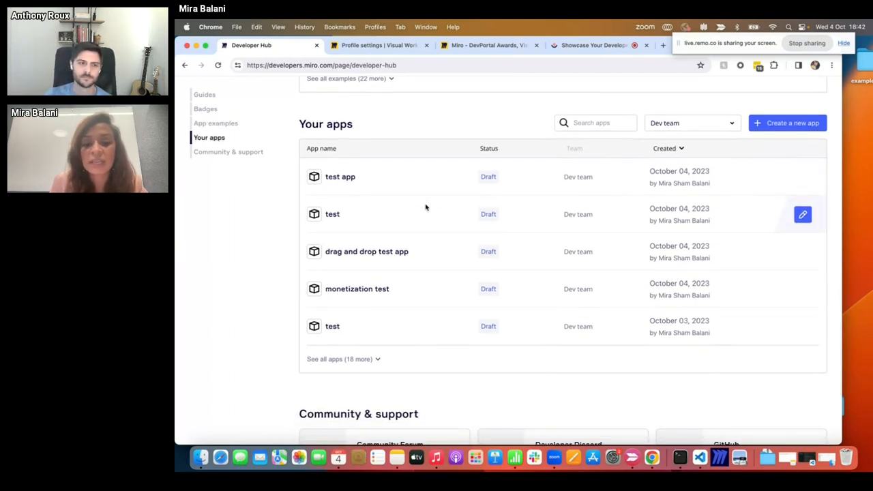
pyautogui.scroll(-3)
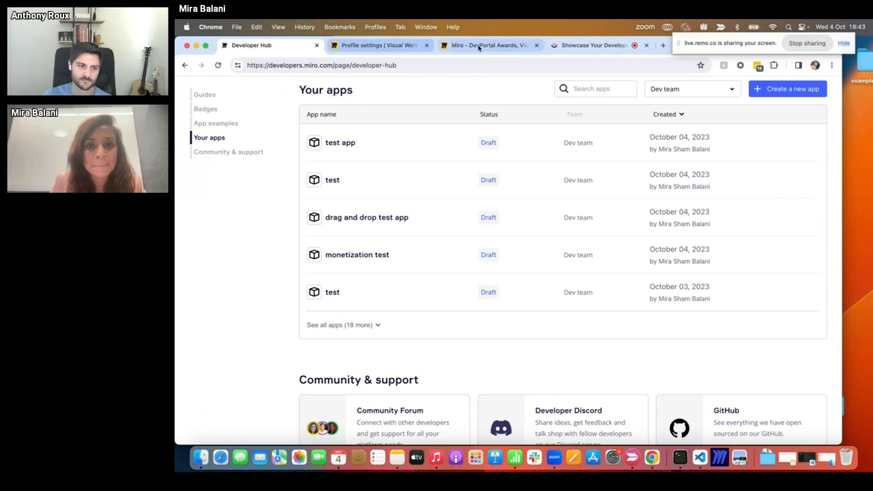
# - Return to the 'Miro - DevPortal Awards' board tab showing the Demo frame
pyautogui.click(488, 45)
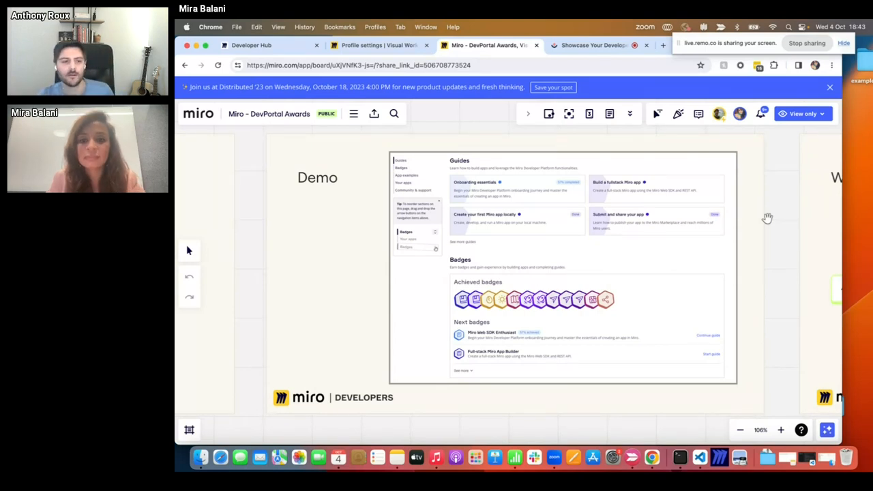
pyautogui.moveTo(717, 114)
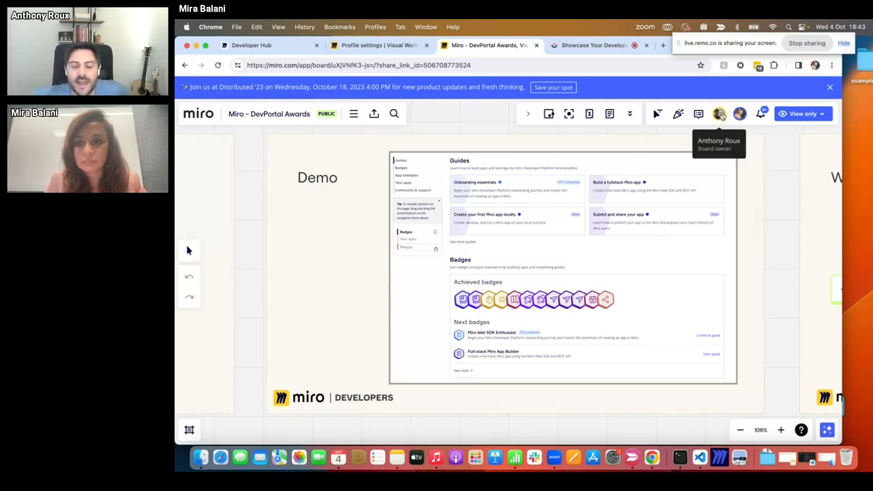